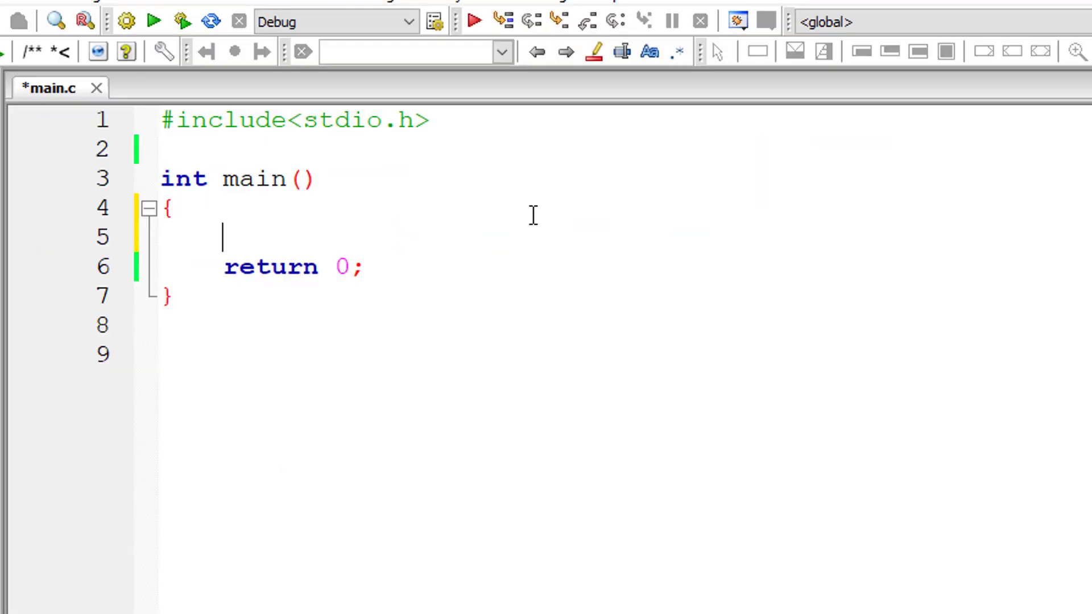
Step: Declare int variables start, end, num, count, prime and temp
text(int start,)
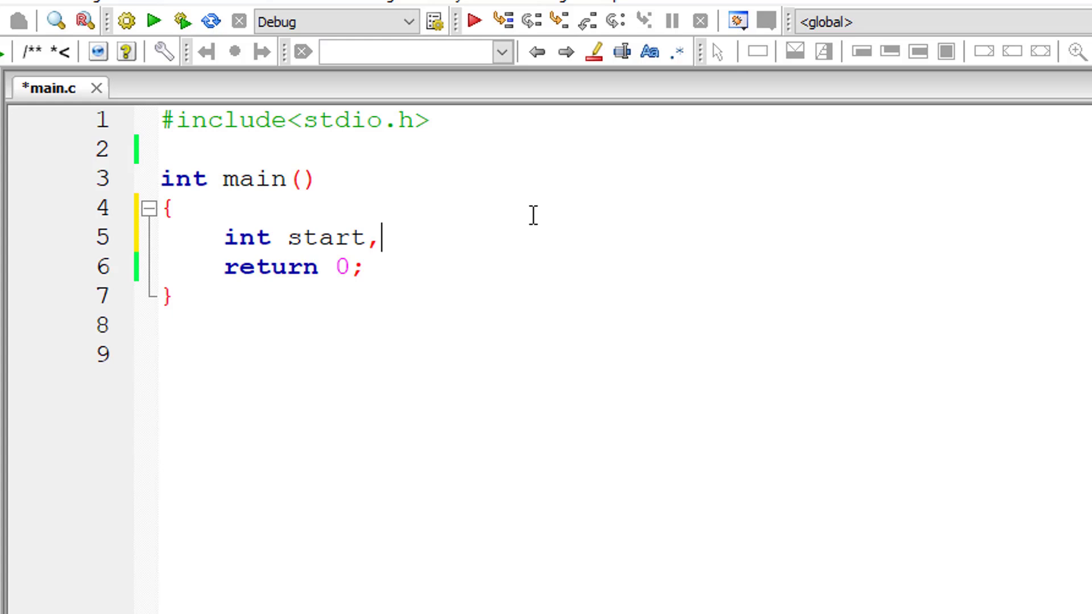
text(end,)
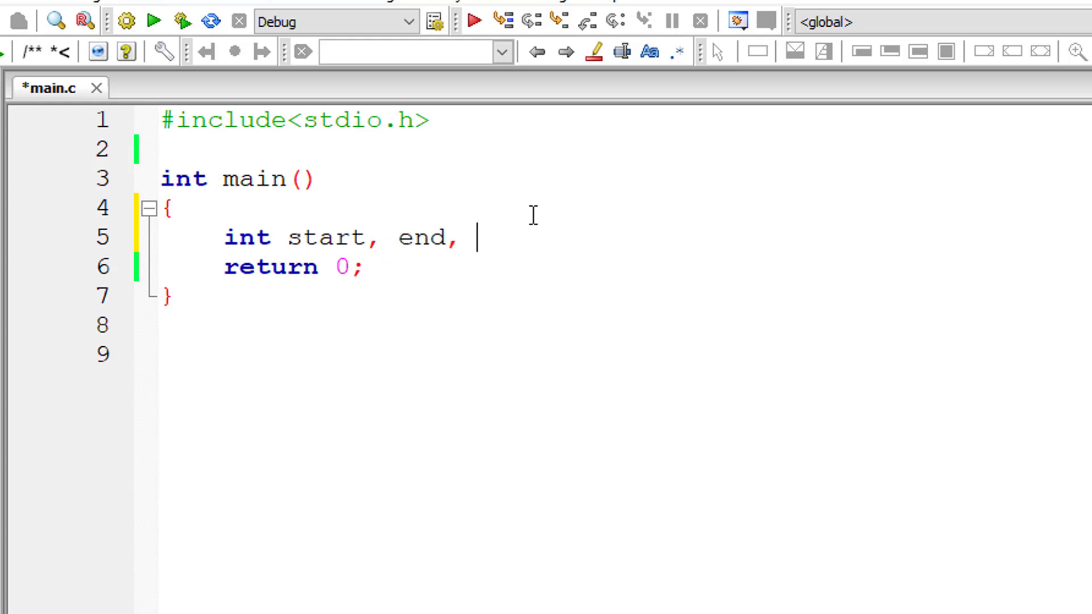
text(num, count,)
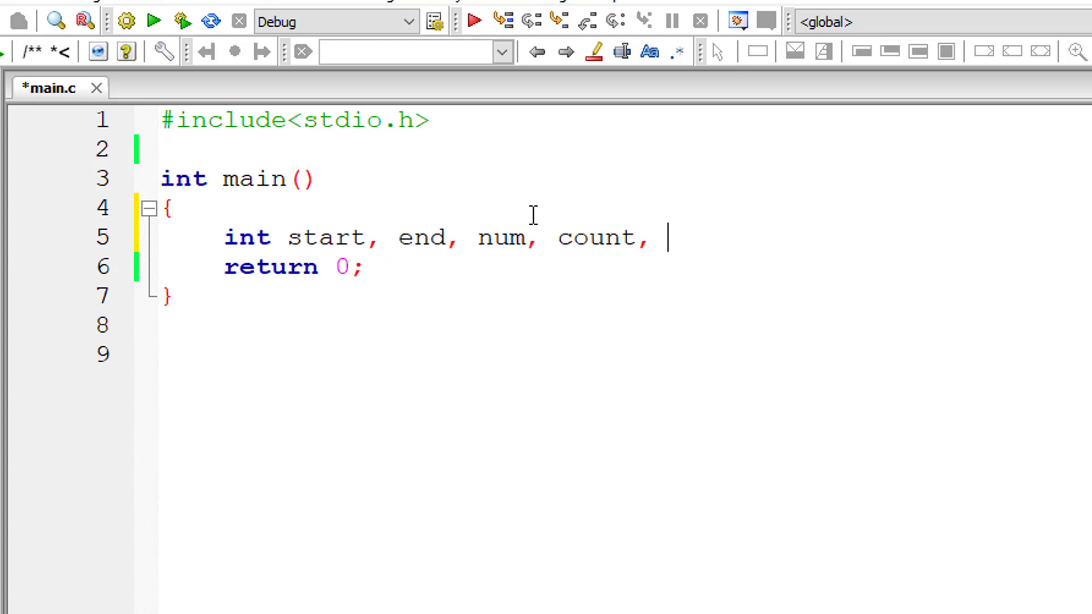
text(prime,)
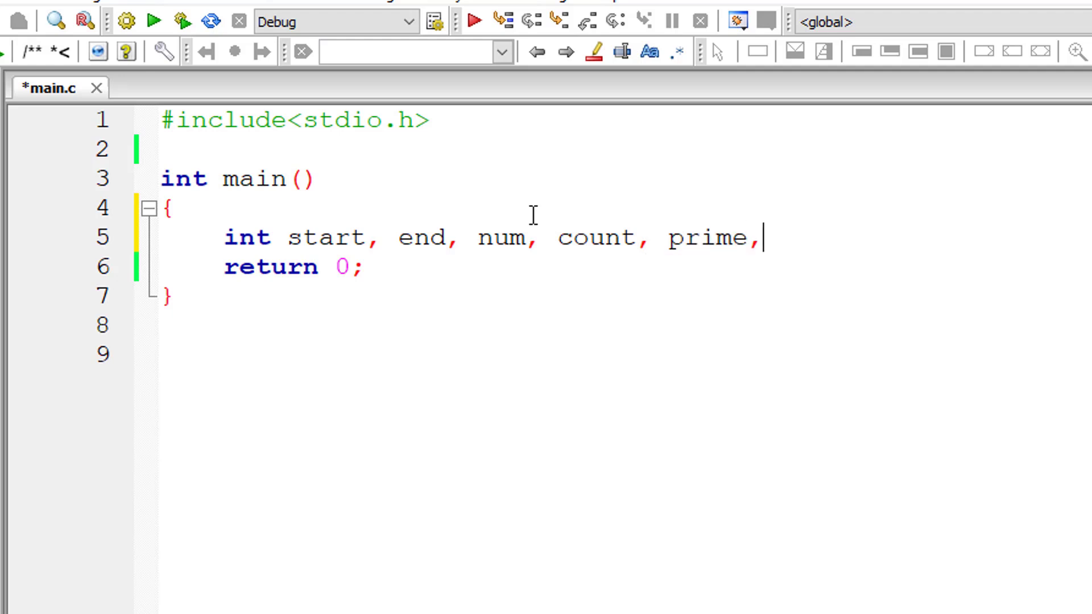
text(temp)
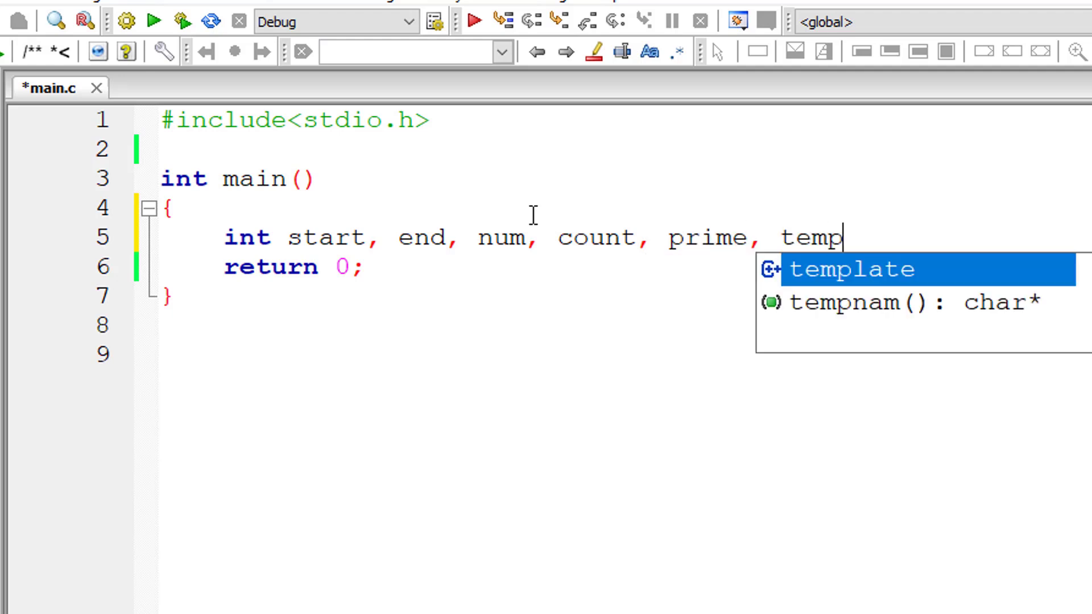
text(;)
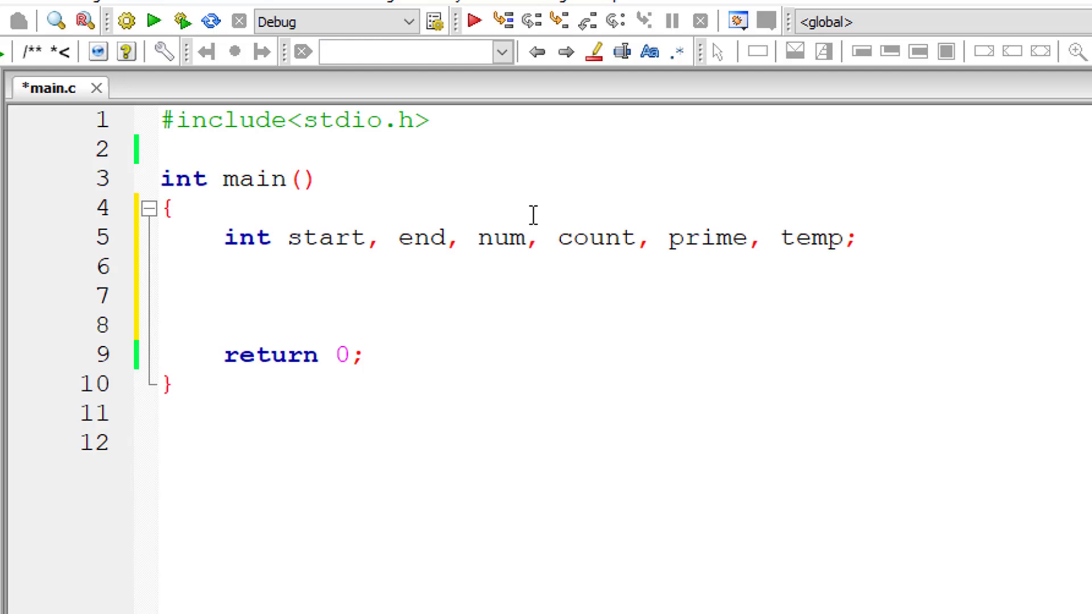
Step: Prompt "Enter start and end value" and read start and end with scanf("%d%d")
text(printf("En")
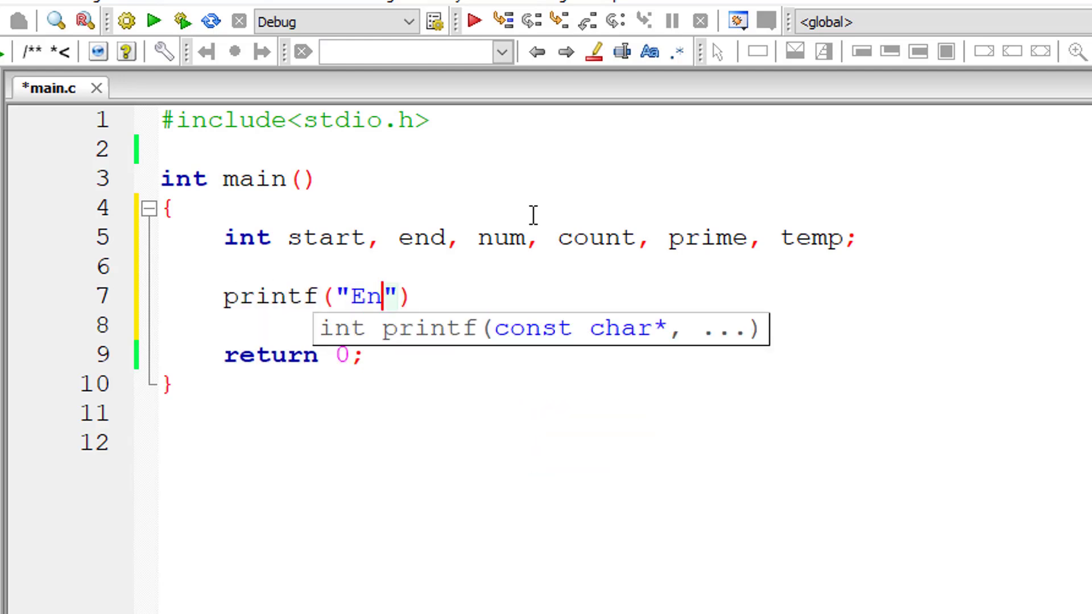
text(ter start and)
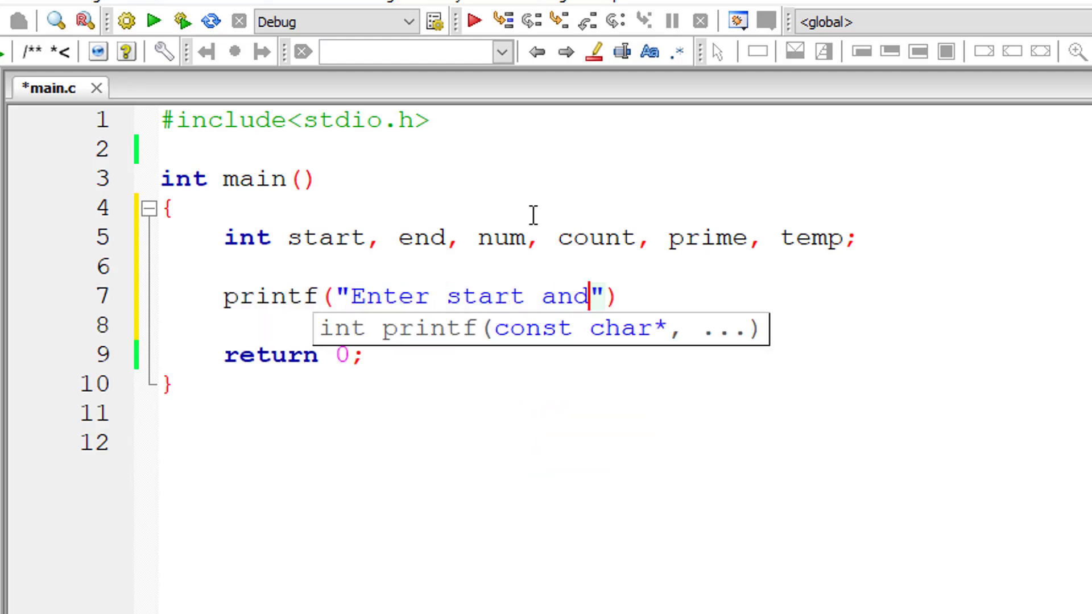
text(end value)
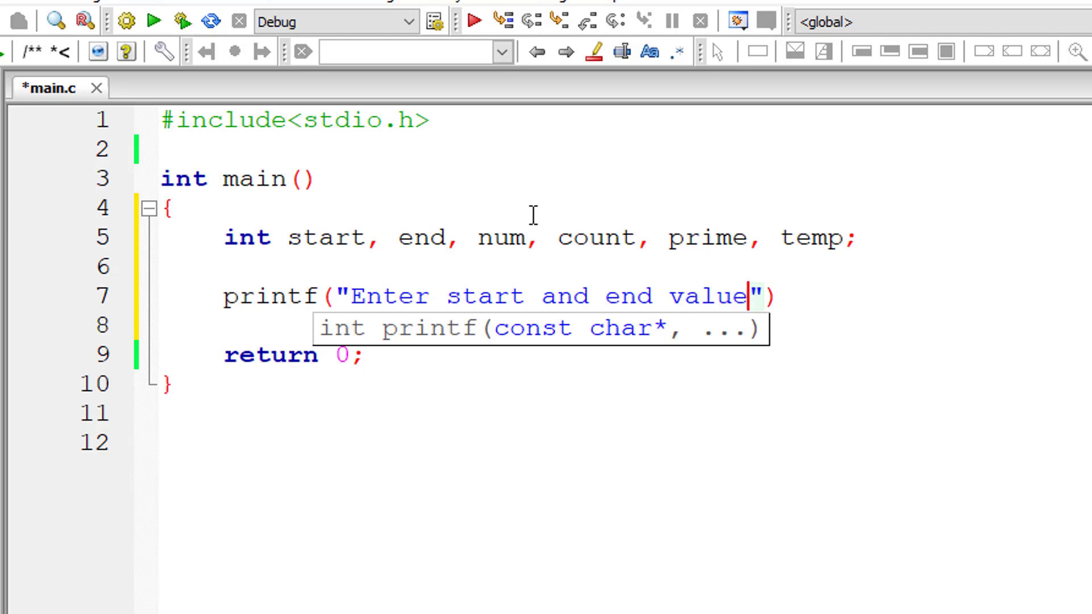
text(\n)
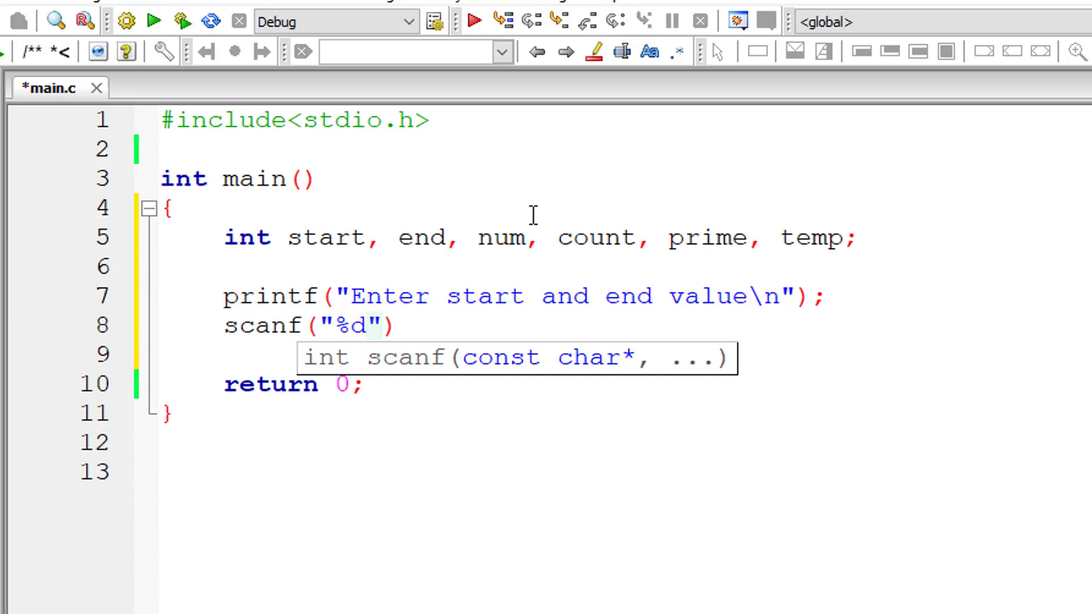
text(%d)
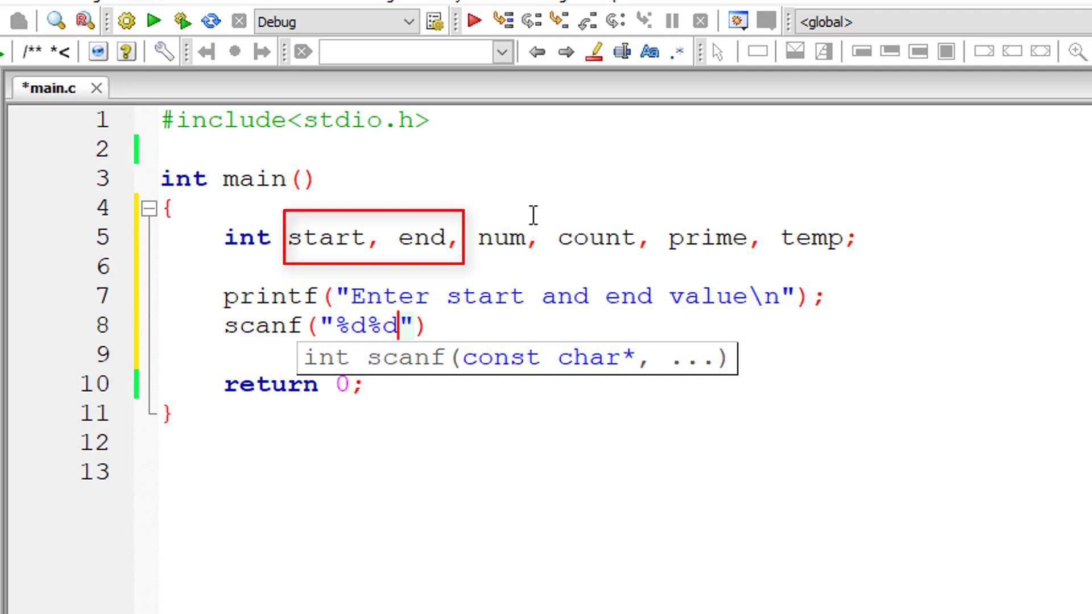
text(, &)
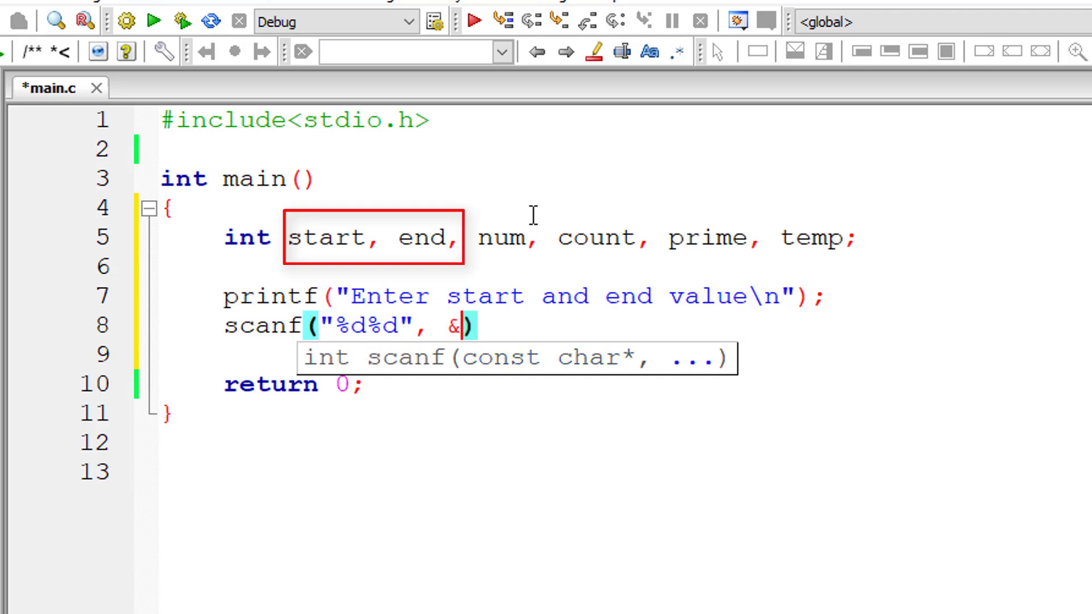
text(start,)
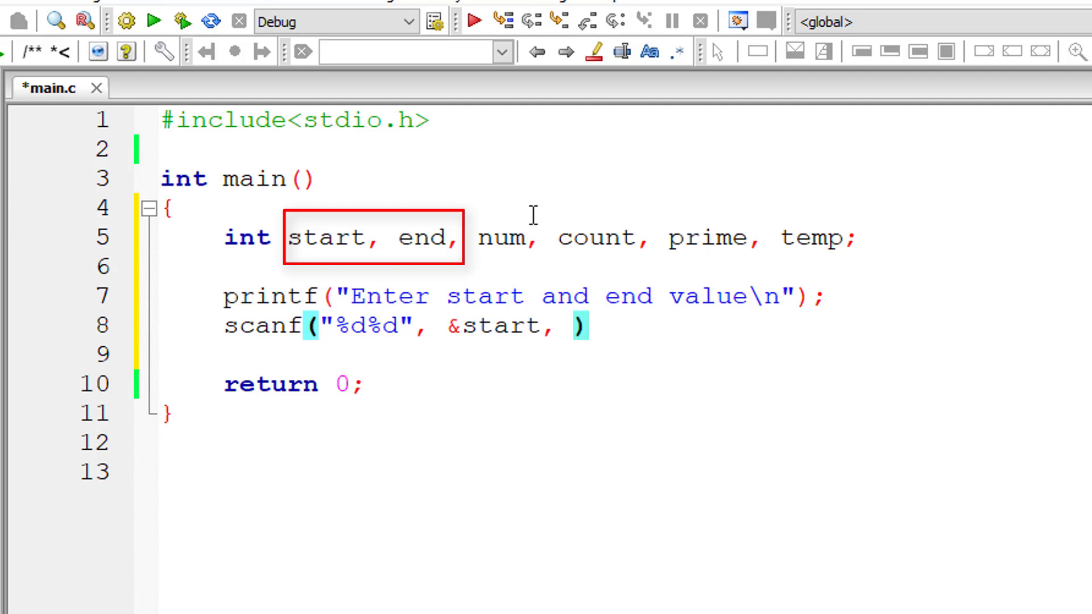
text(&end)
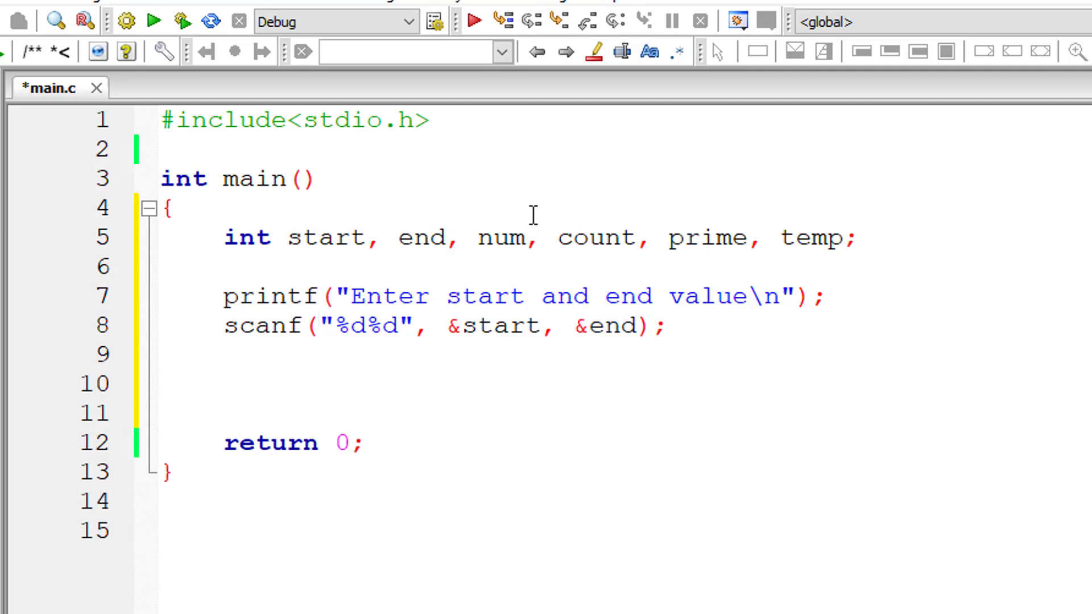
Step: Add if(start > end) that swaps start and end through temp, then begin a results printf
text(if()
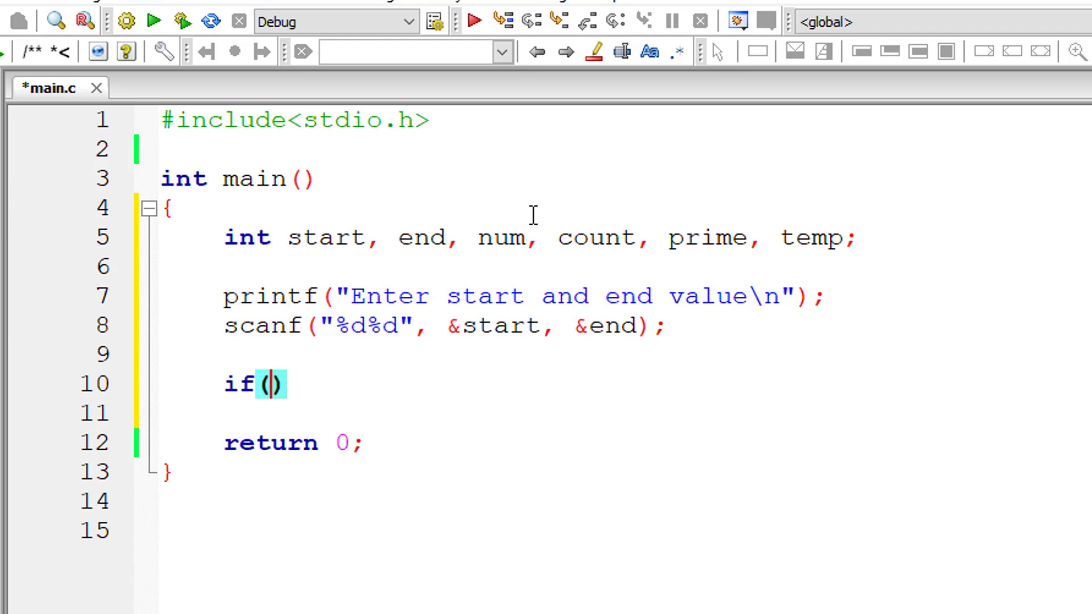
text(start > end)
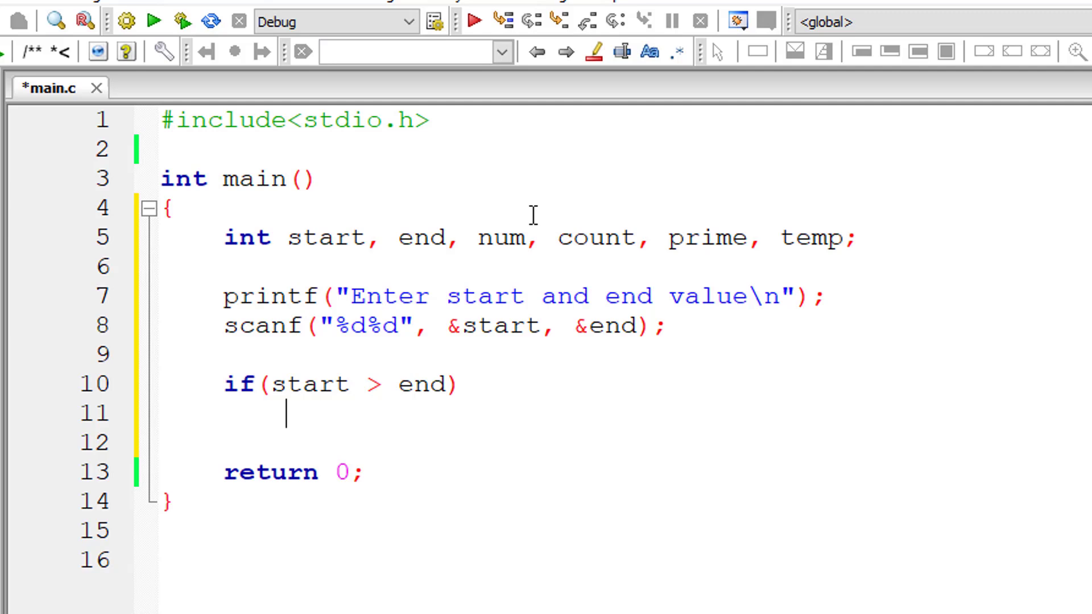
text({)
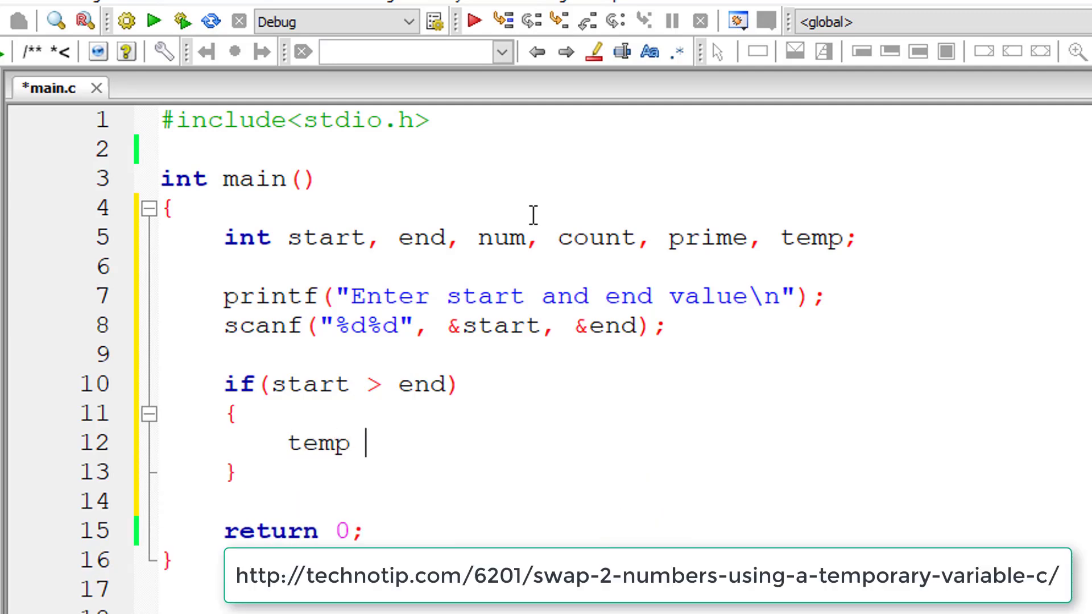
text(= start)
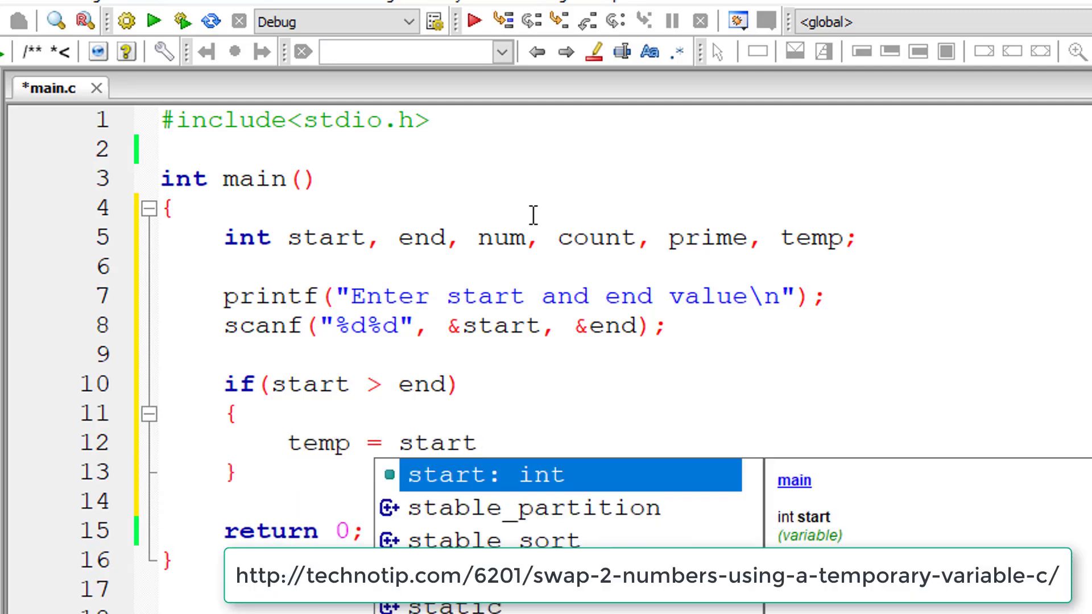
text(star)
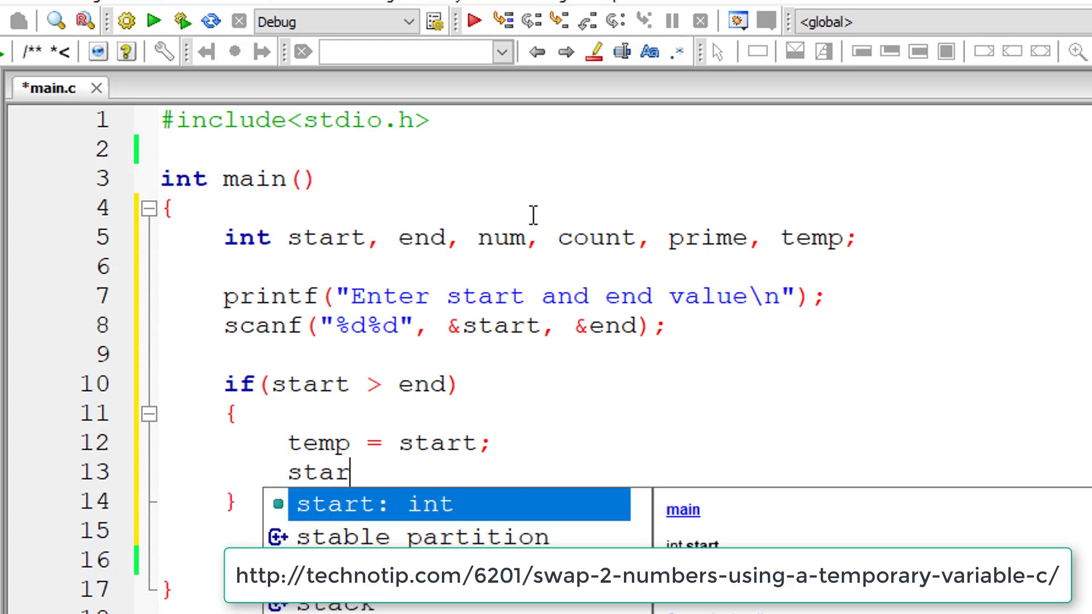
text(t=)
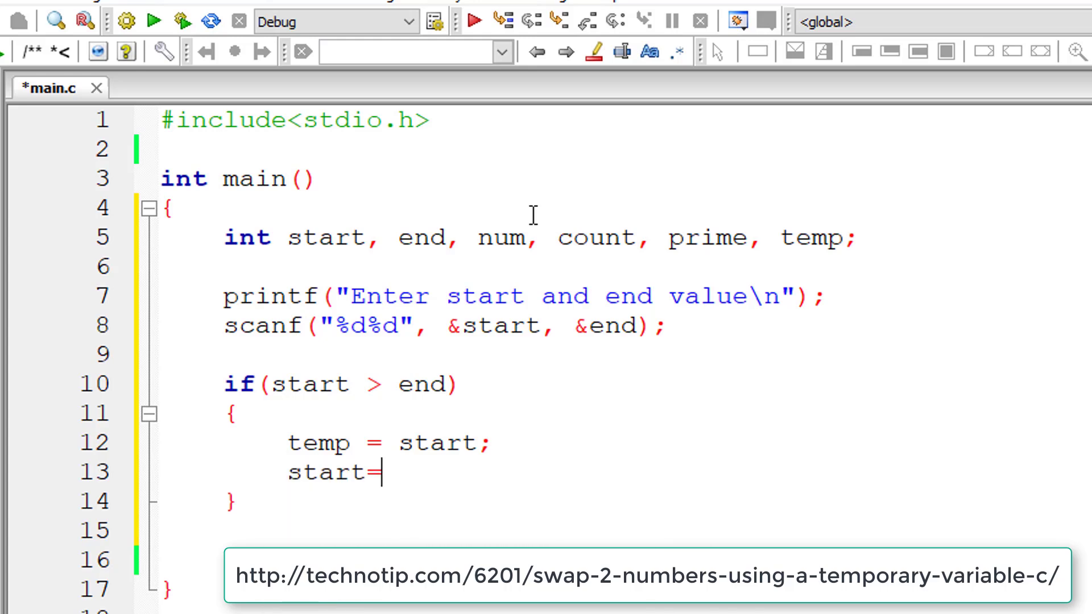
text(end;)
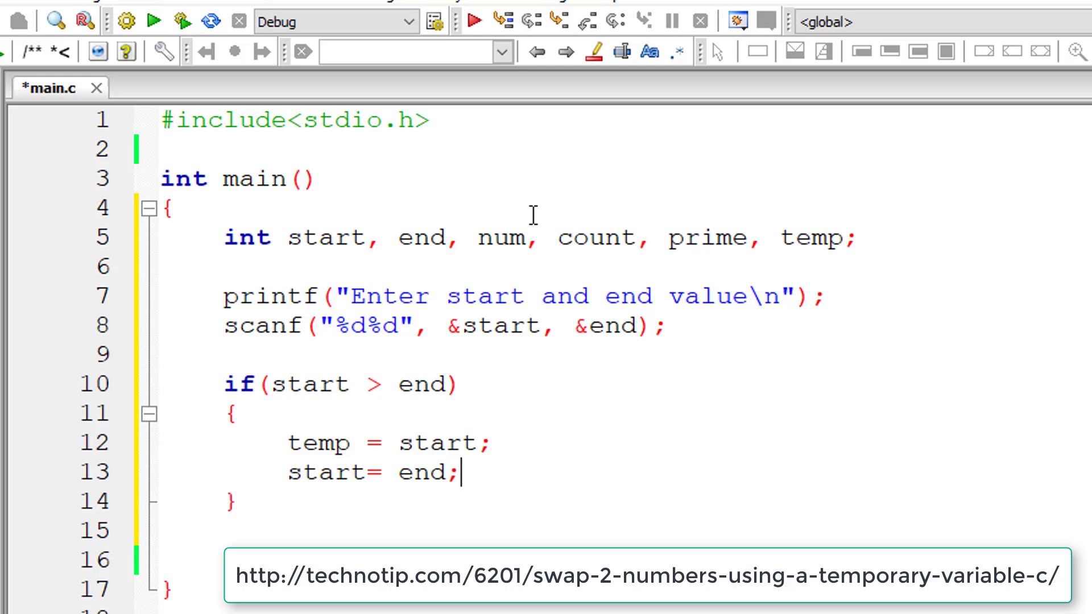
text(end =)
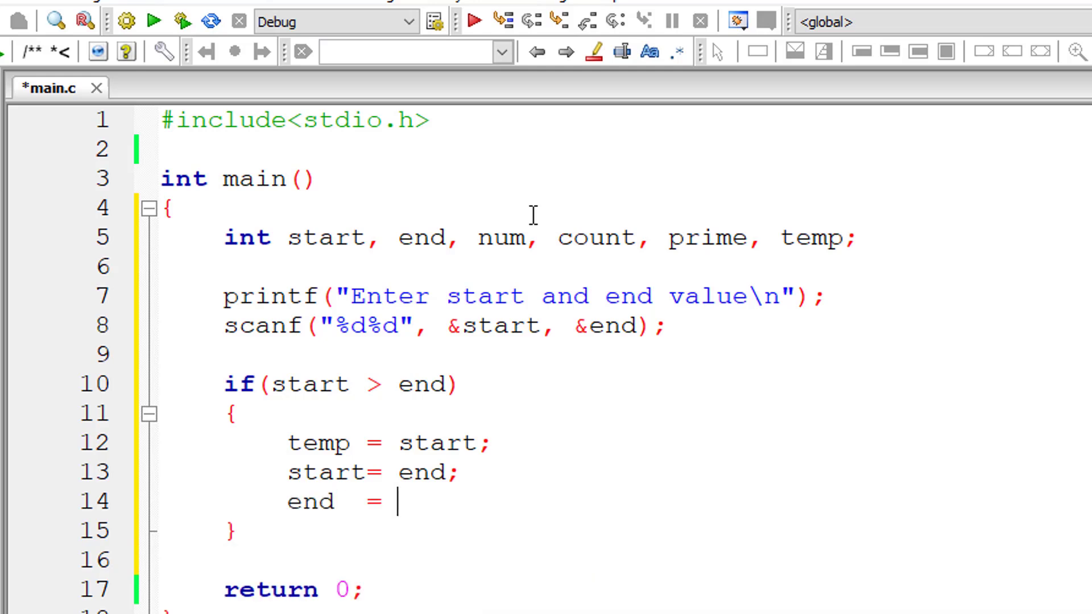
text(temp;)
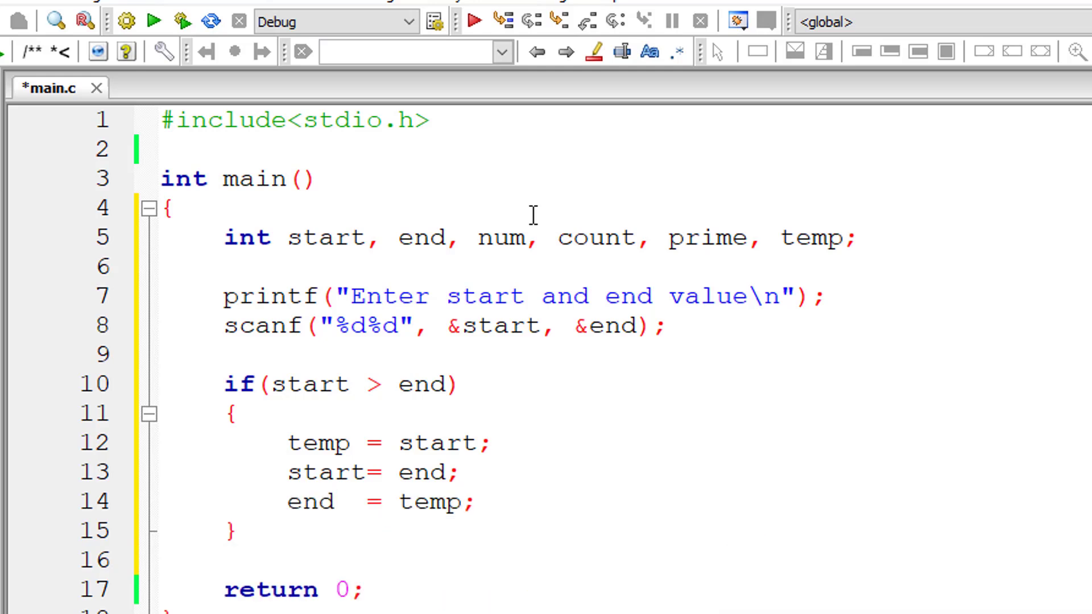
text(printf("Prime Numbers between)
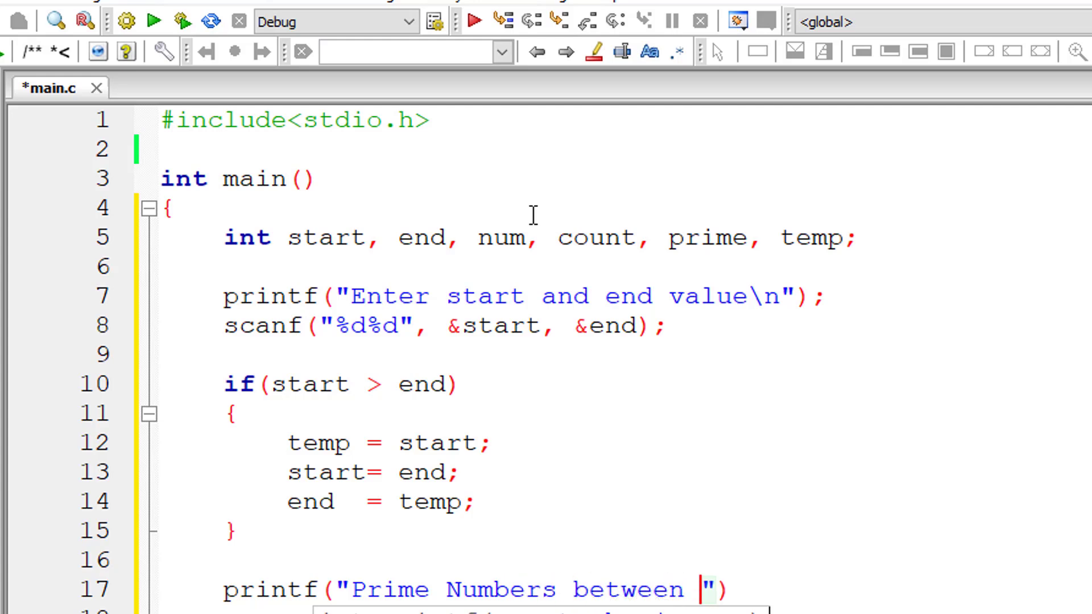
Step: Finish the printf announcing the values between %d and %d using start and end
text(%d and)
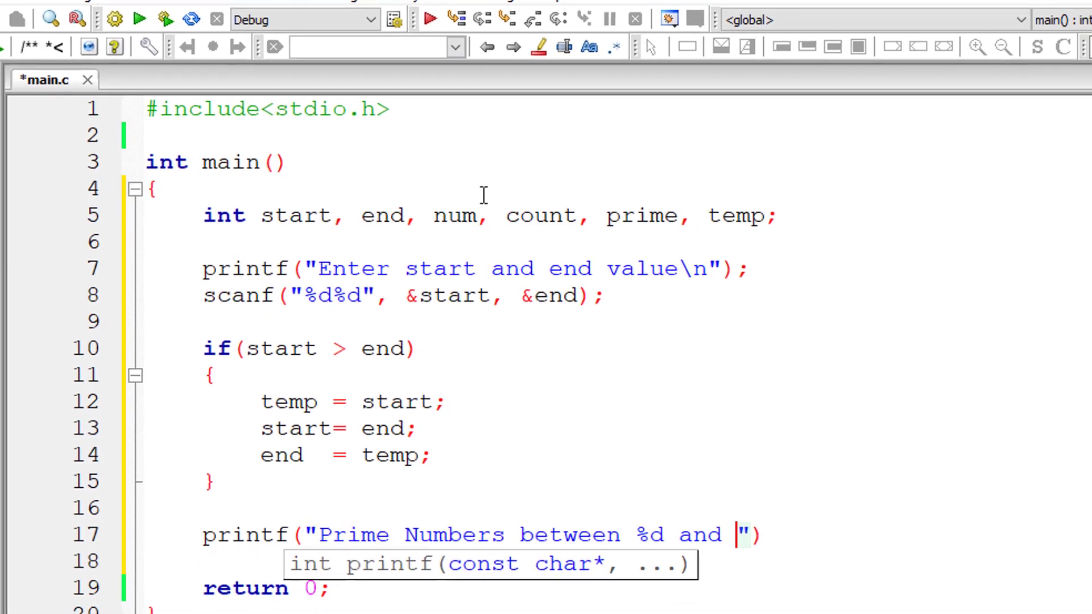
text(%d are)
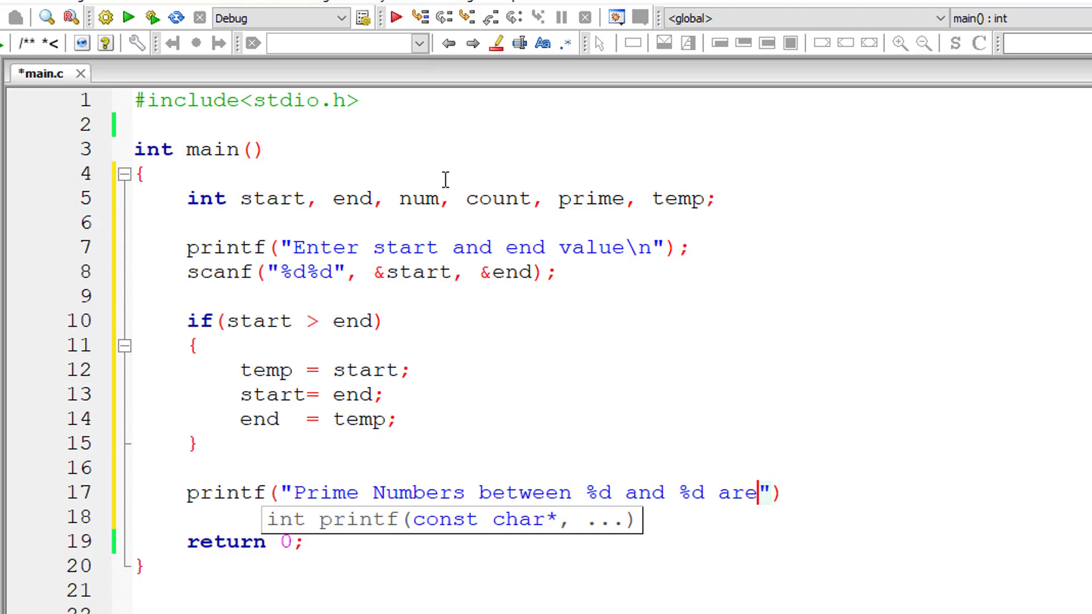
text(\n", s)
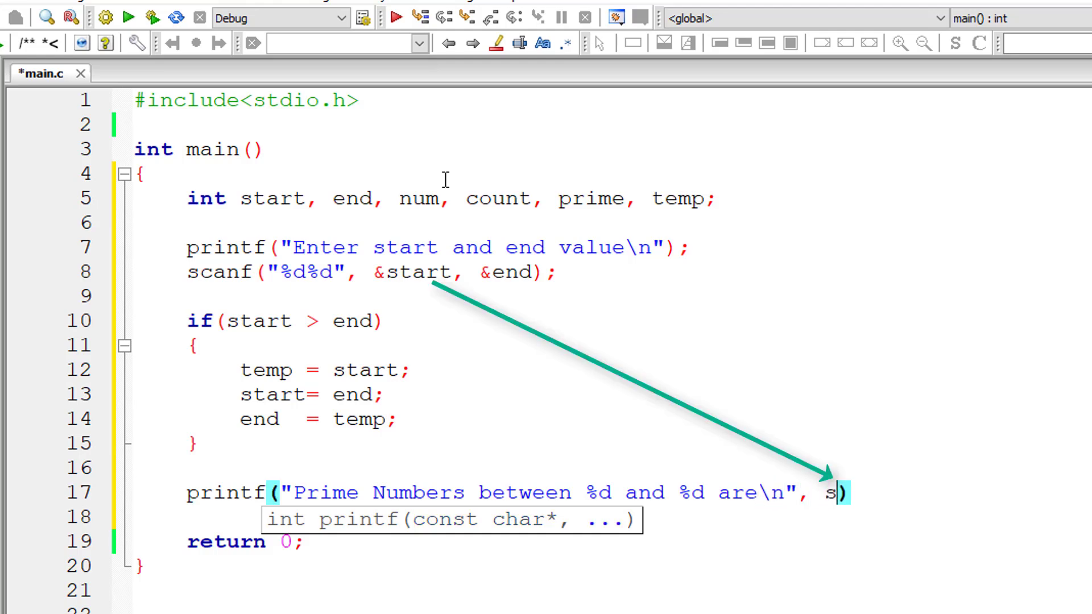
text(tart, end)
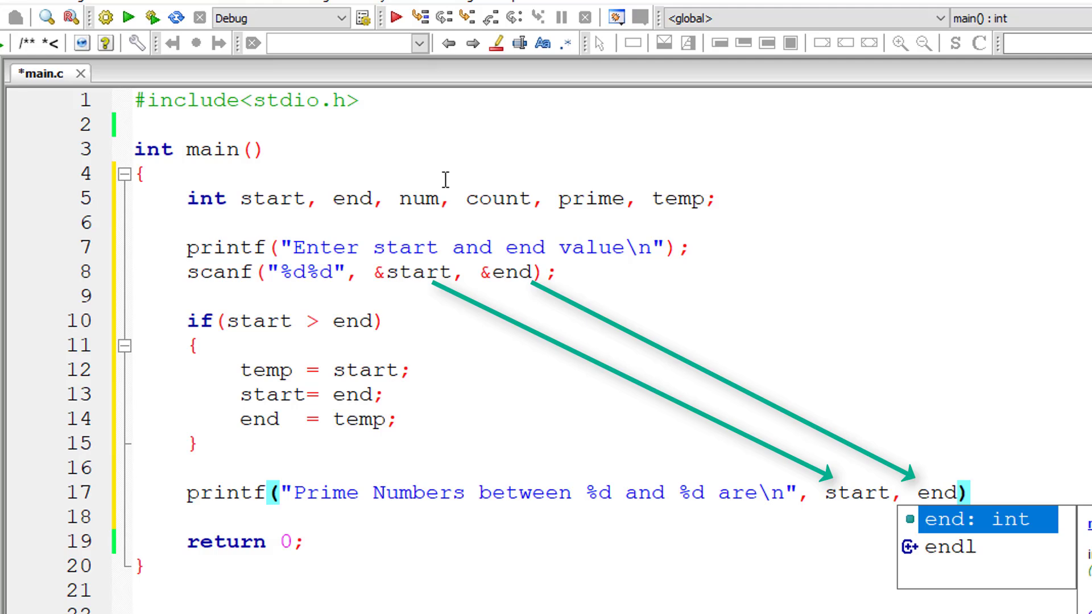
text(;)
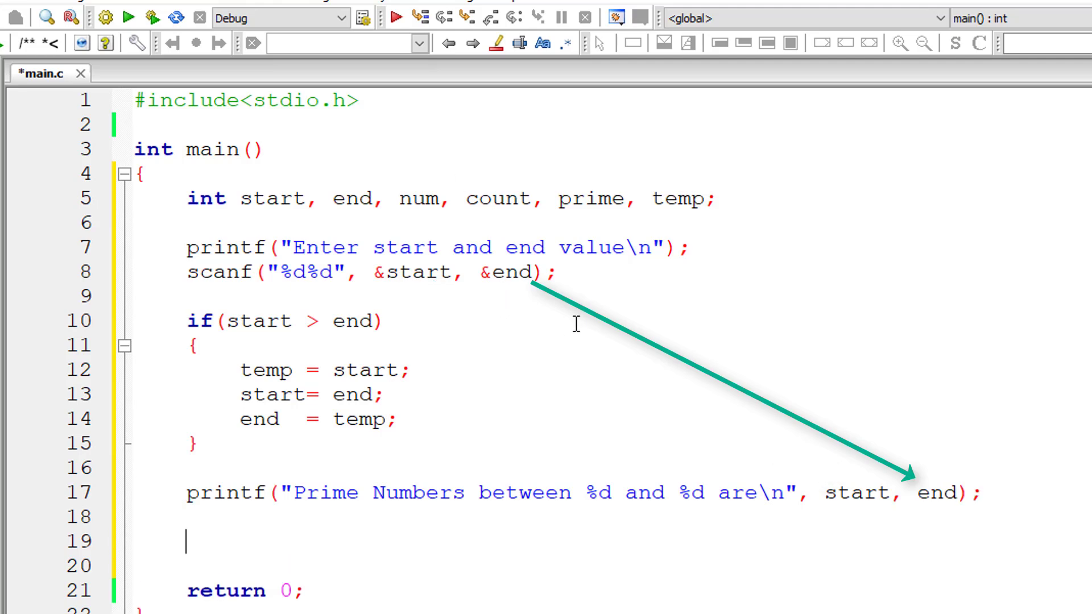
Step: Add a for loop over num from start to end printing each num with a tab
text(for(num = star)
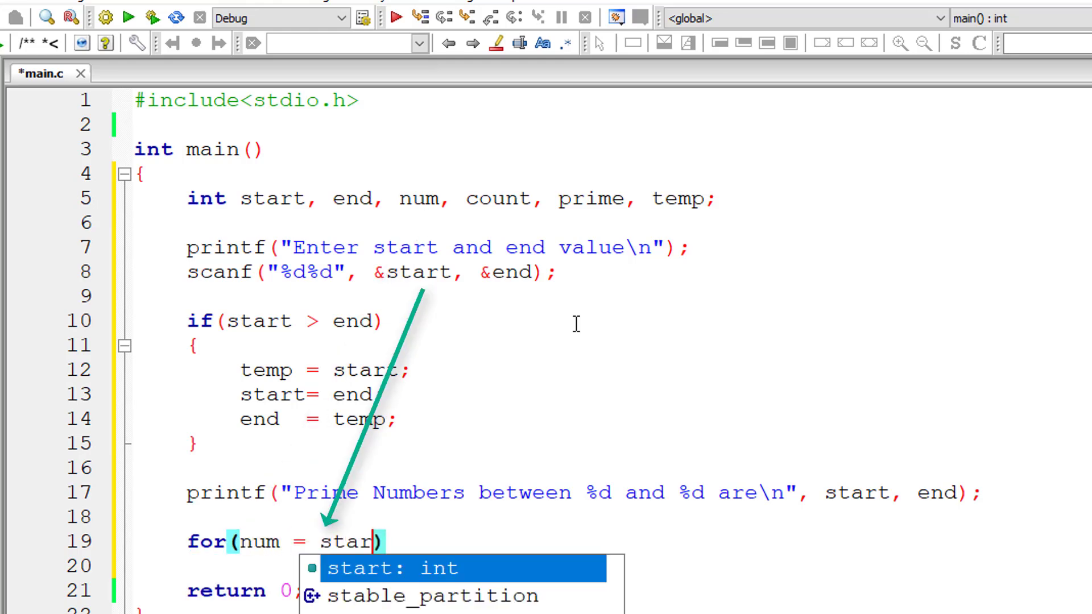
text(; num <= end; nu)
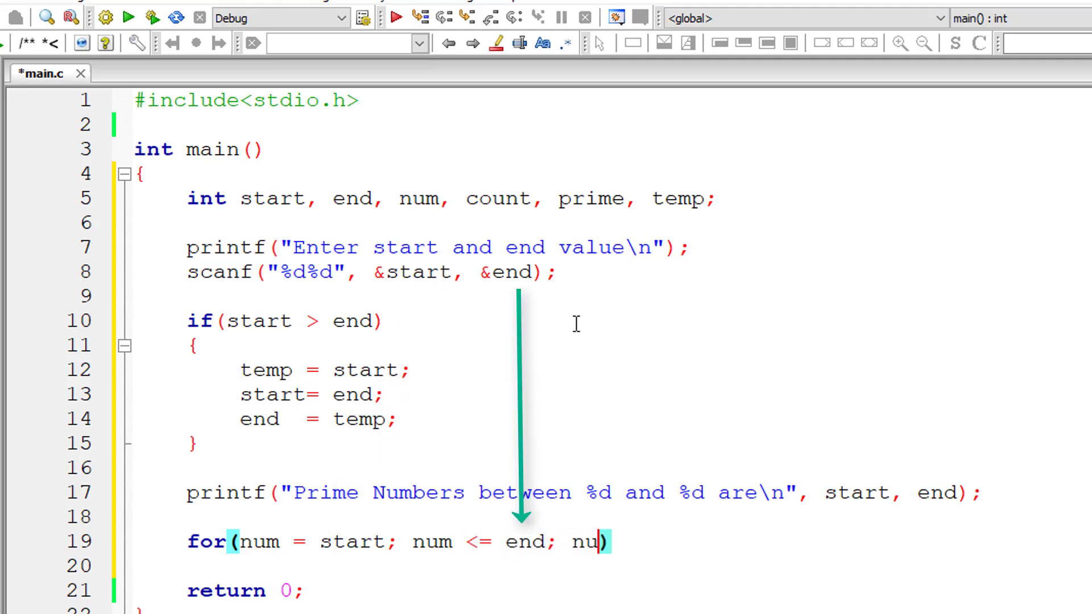
text(m++))
text(printf(")
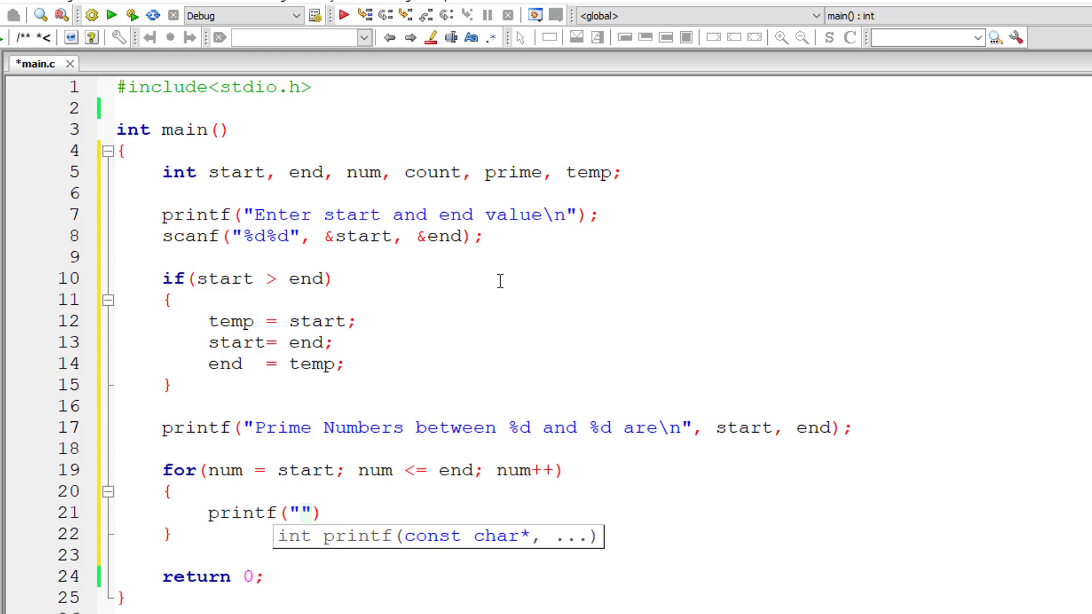
text(%d)
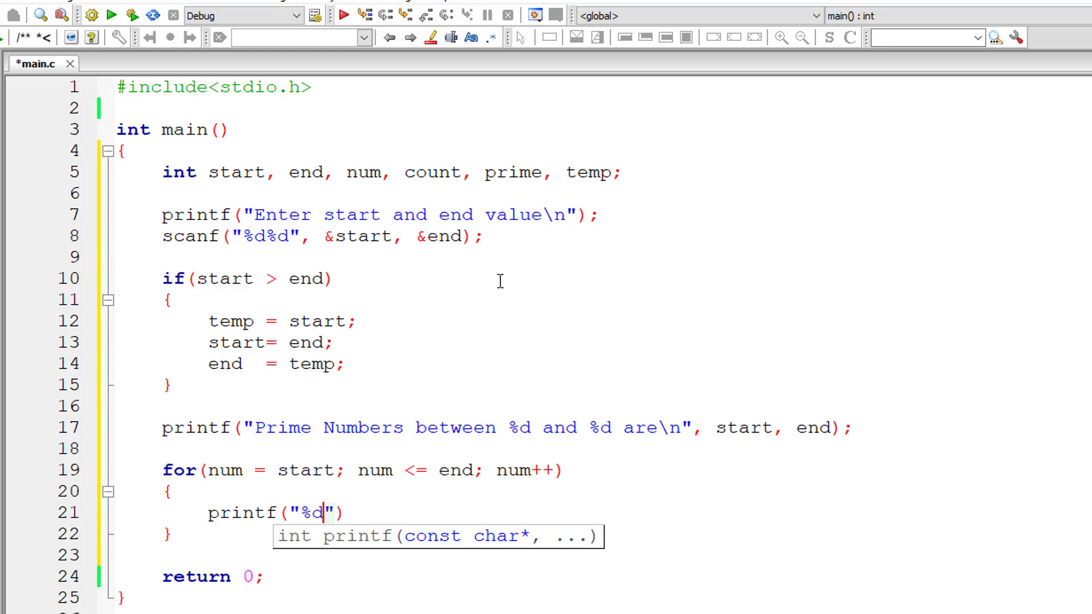
text(\t)
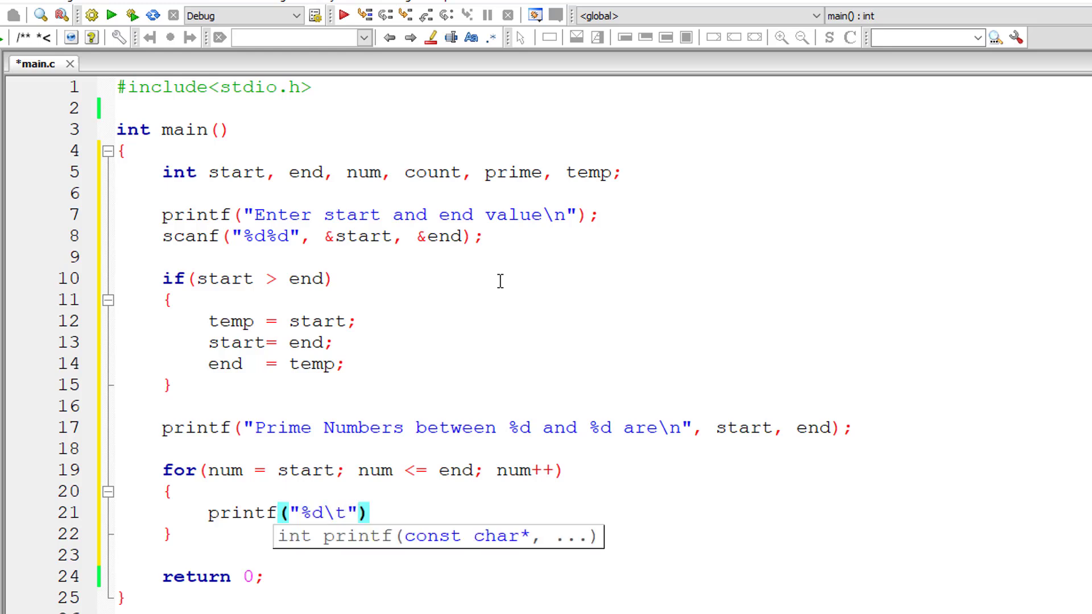
text(, num);)
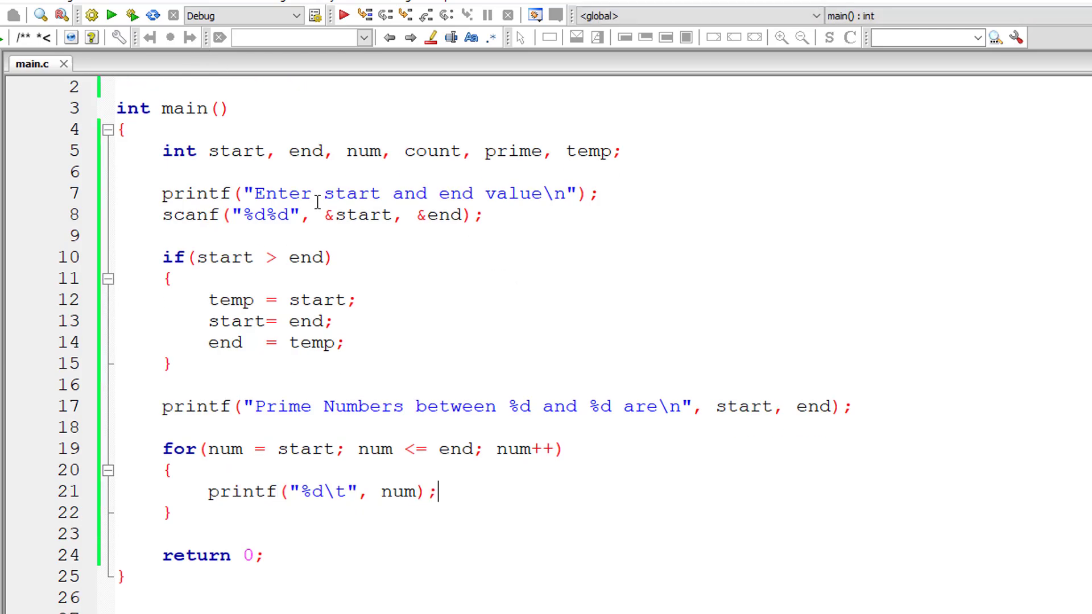
click(343, 16)
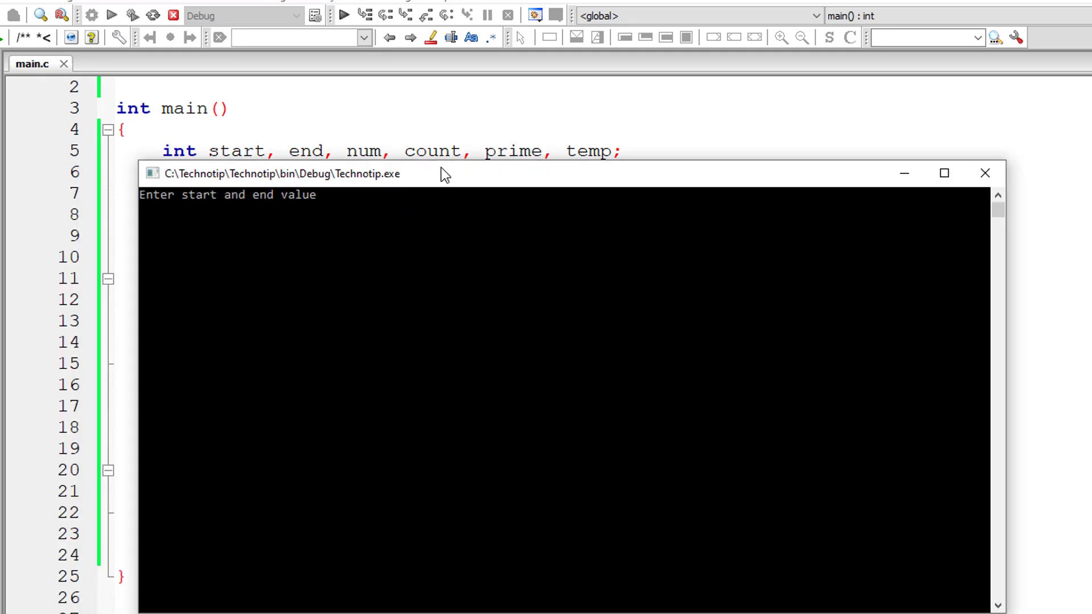
text(10)
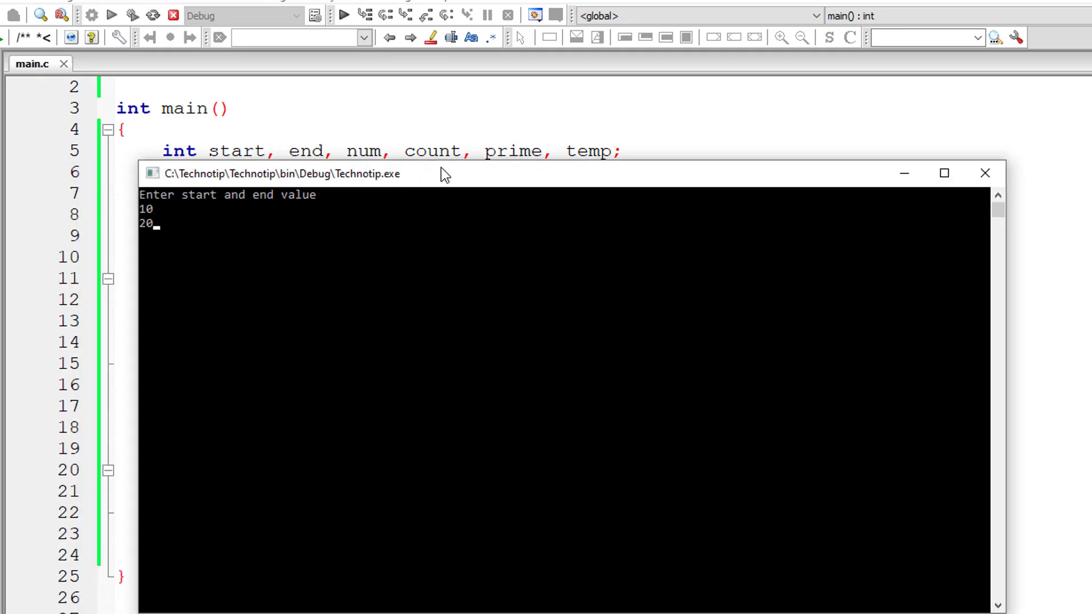
key(enter)
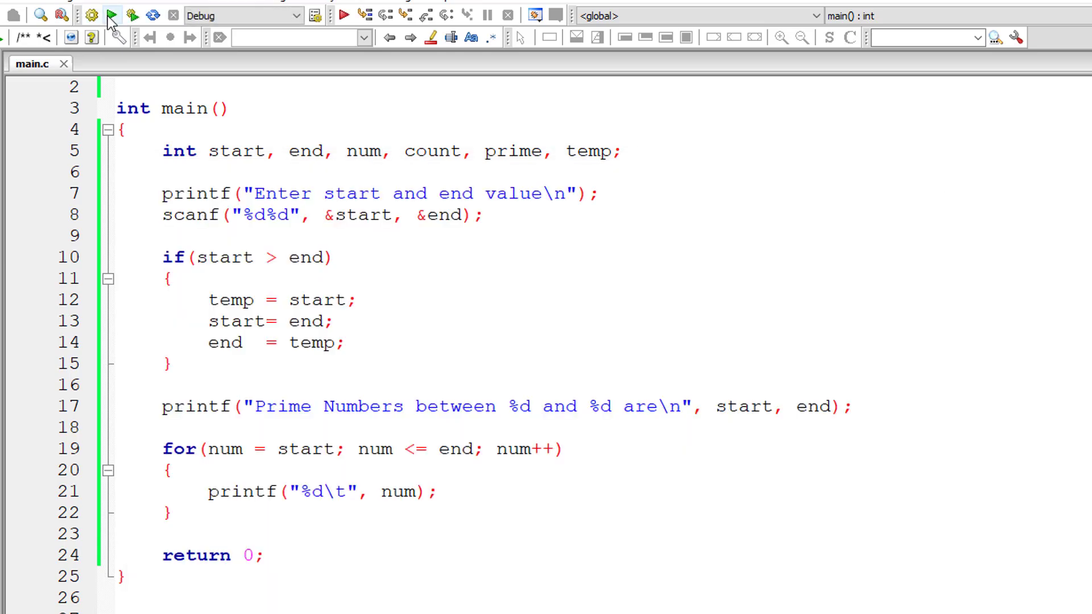
Step: Build and run, entering 20 then 10 to confirm it lists 10 through 20
click(112, 15)
text(20)
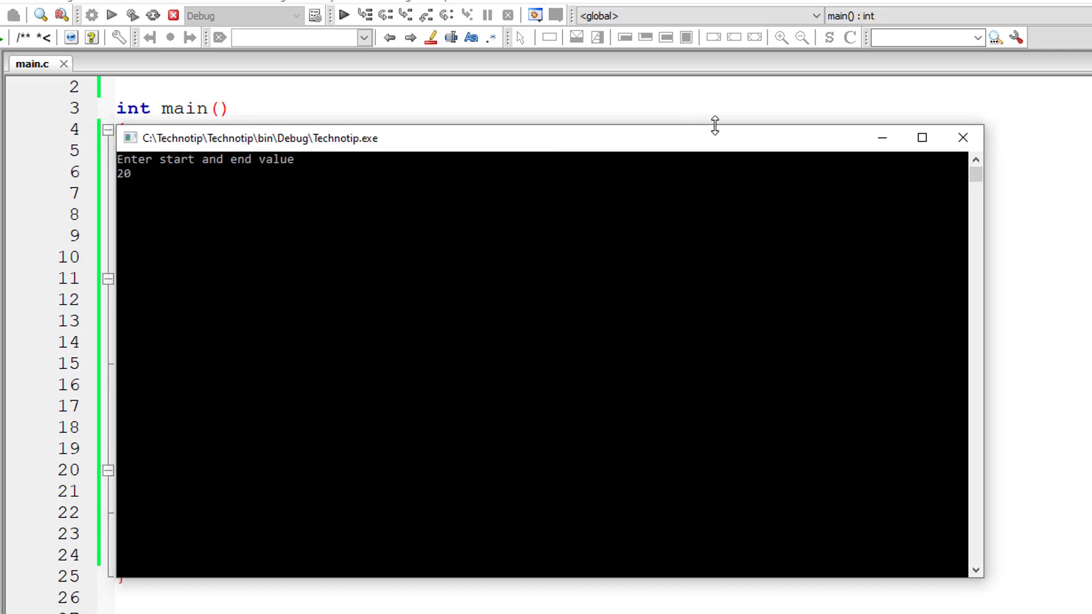
text(10)
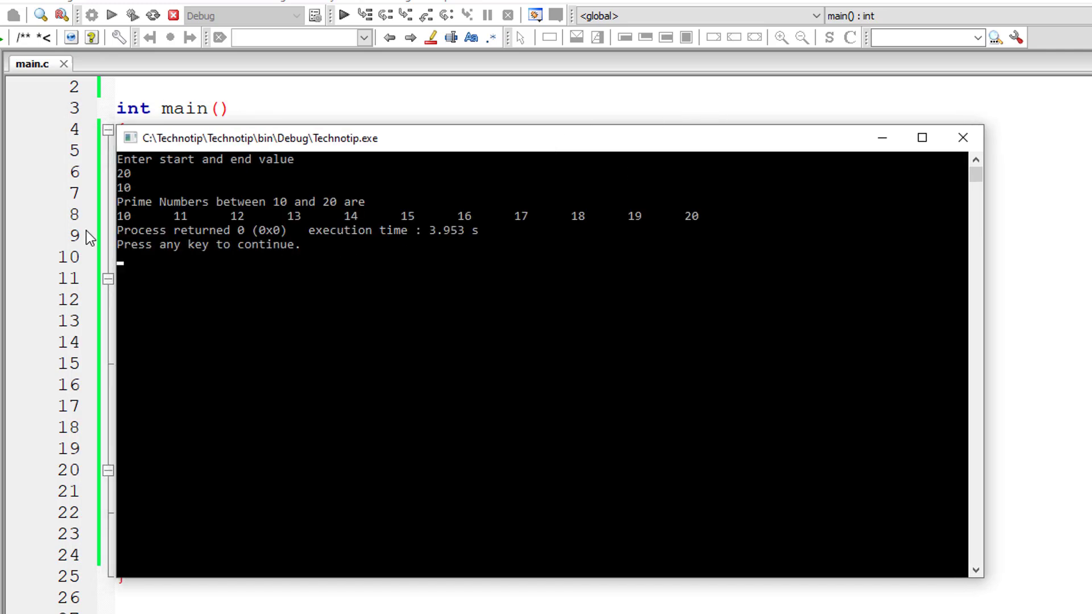
mouse_move(955, 195)
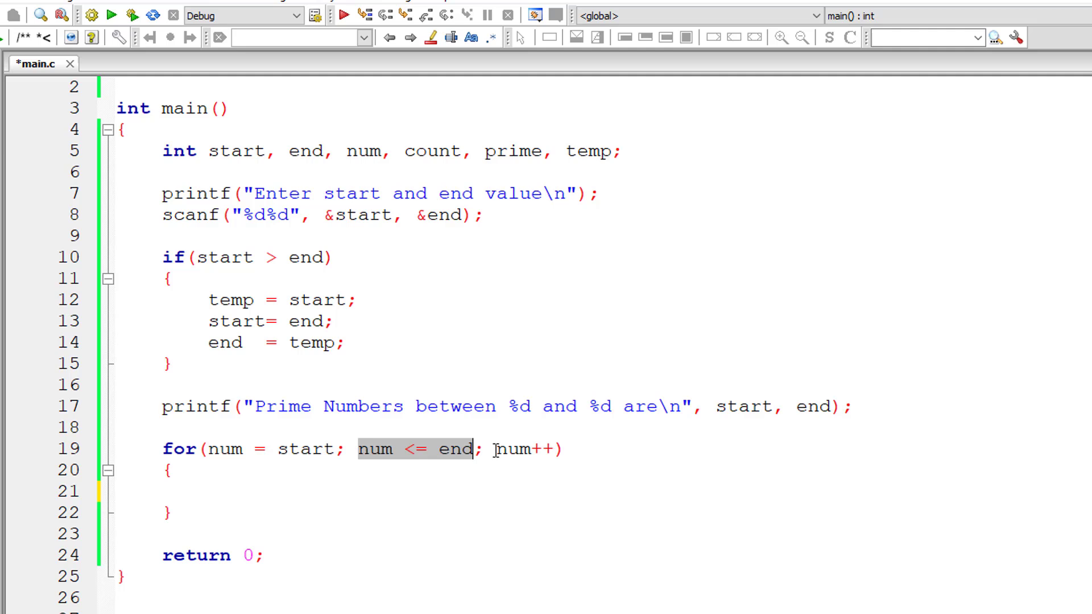
Step: Inside the num loop set prime = 1 and add for(count = 2; count < num; count++)
click(207, 493)
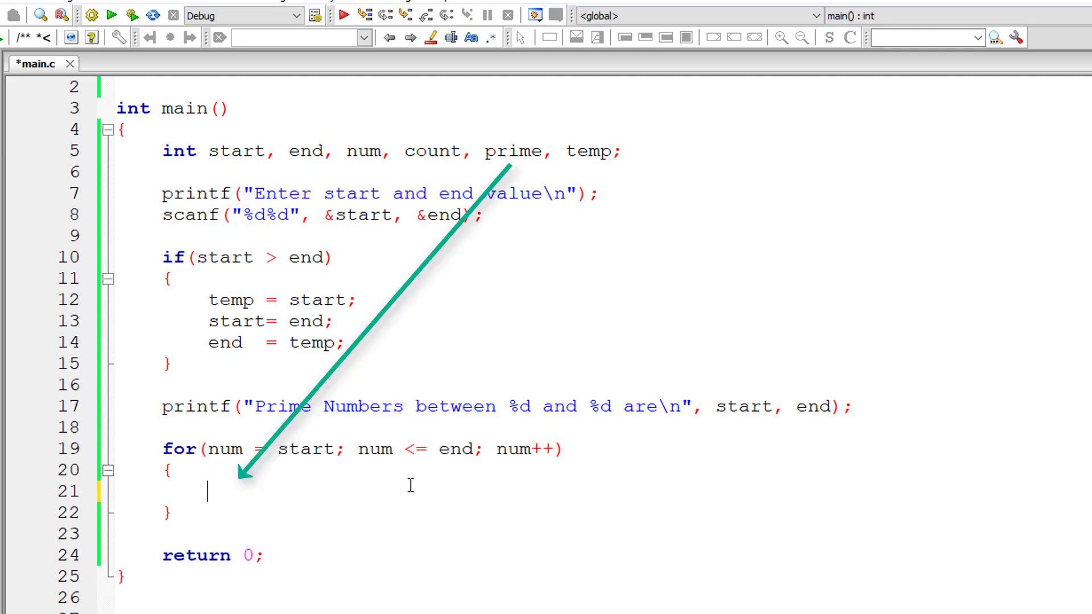
text(prime =)
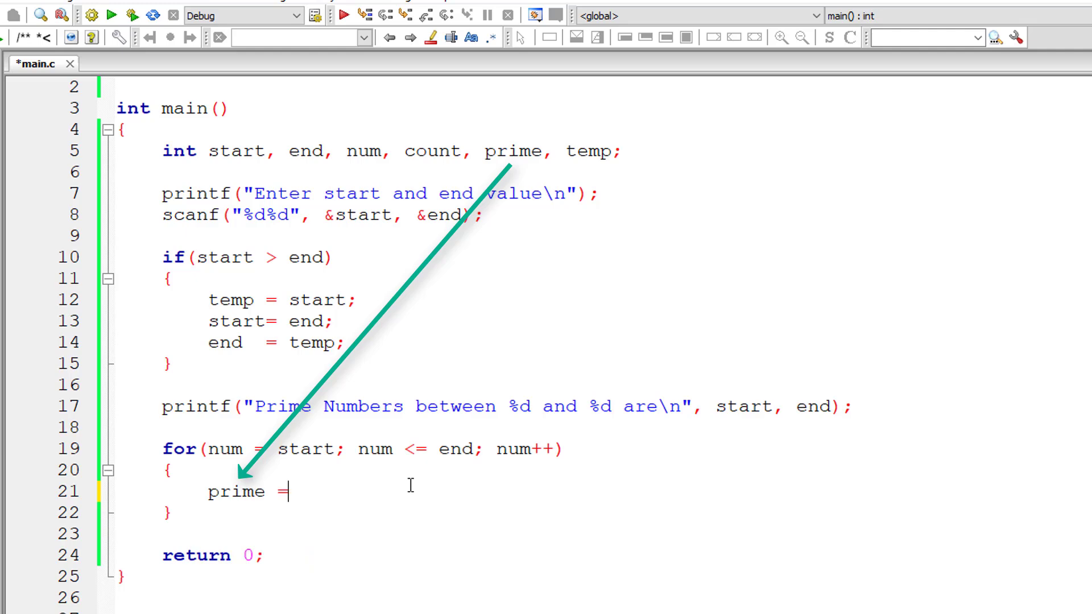
text(1;)
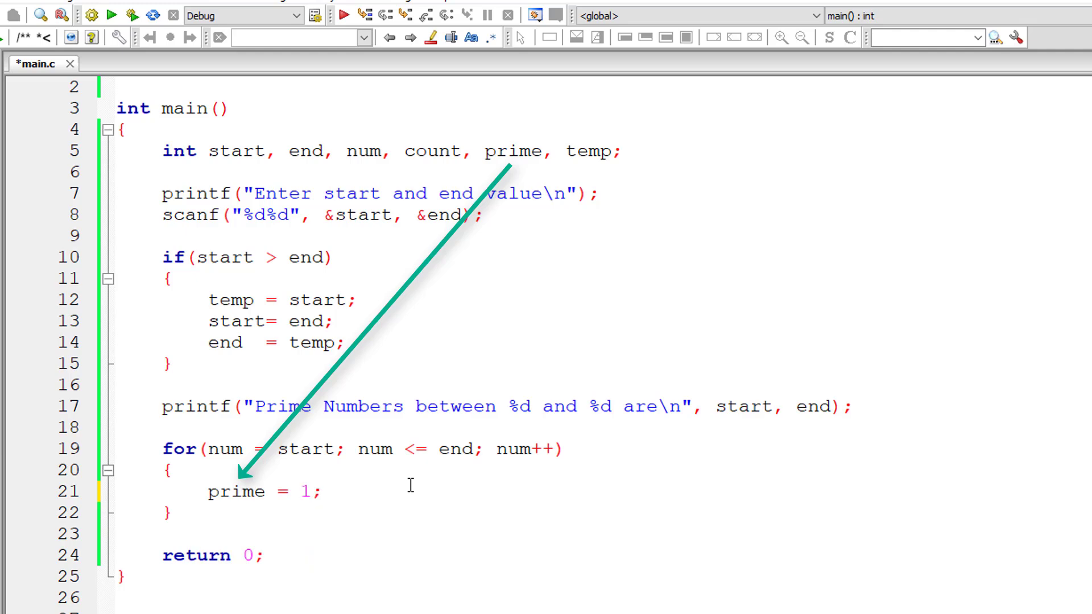
text(for ())
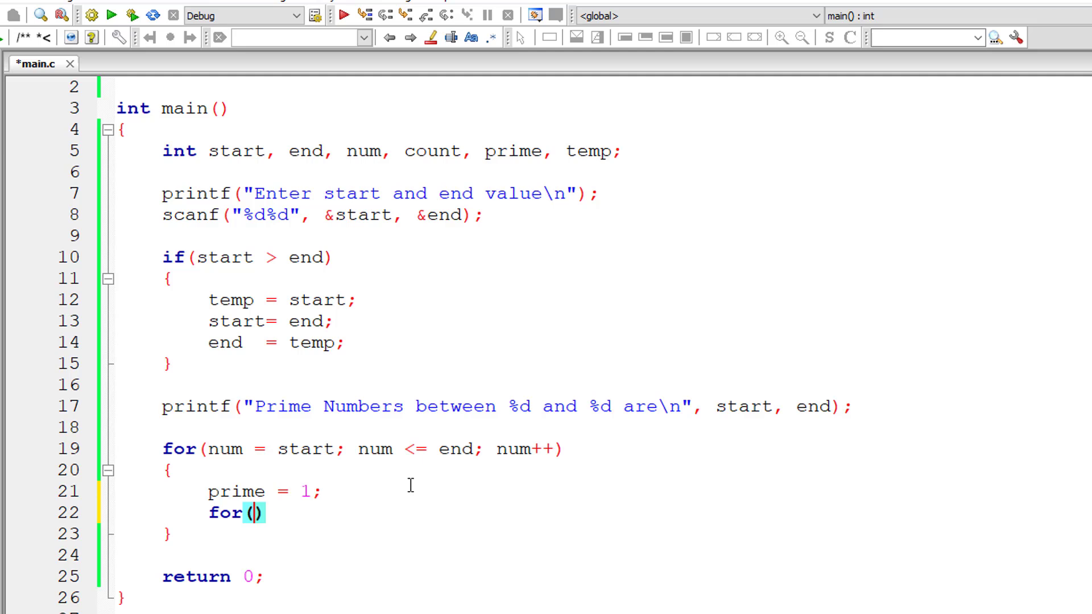
text(count)
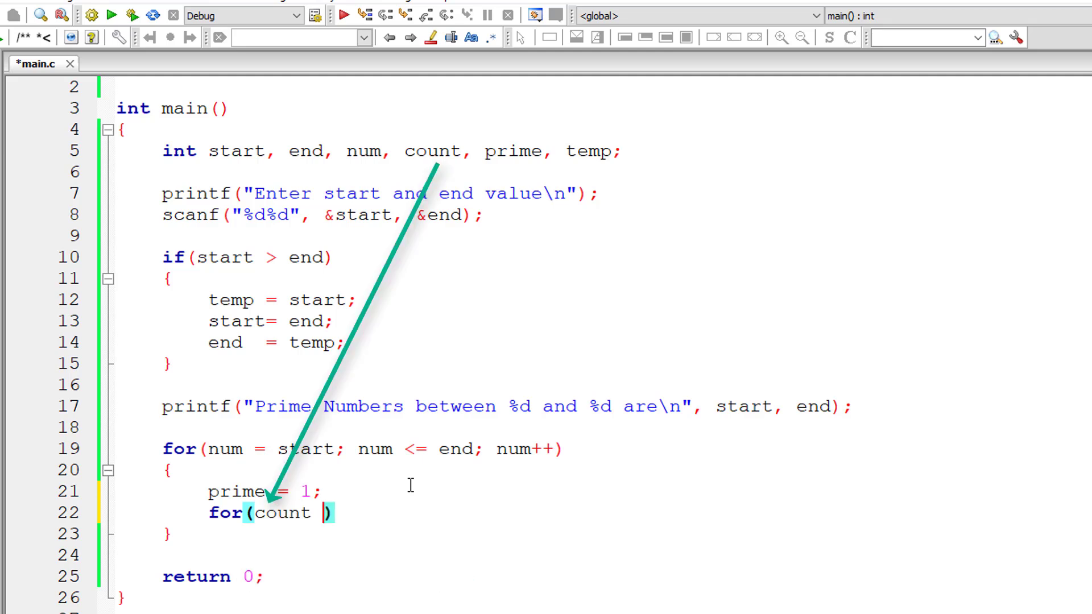
text(= 2; count)
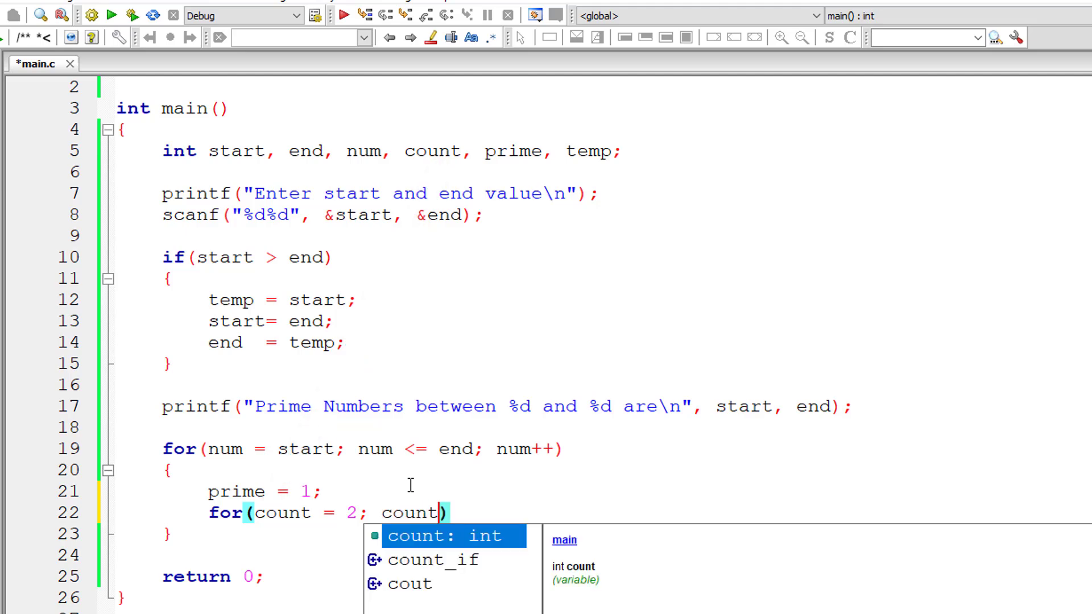
text(<)
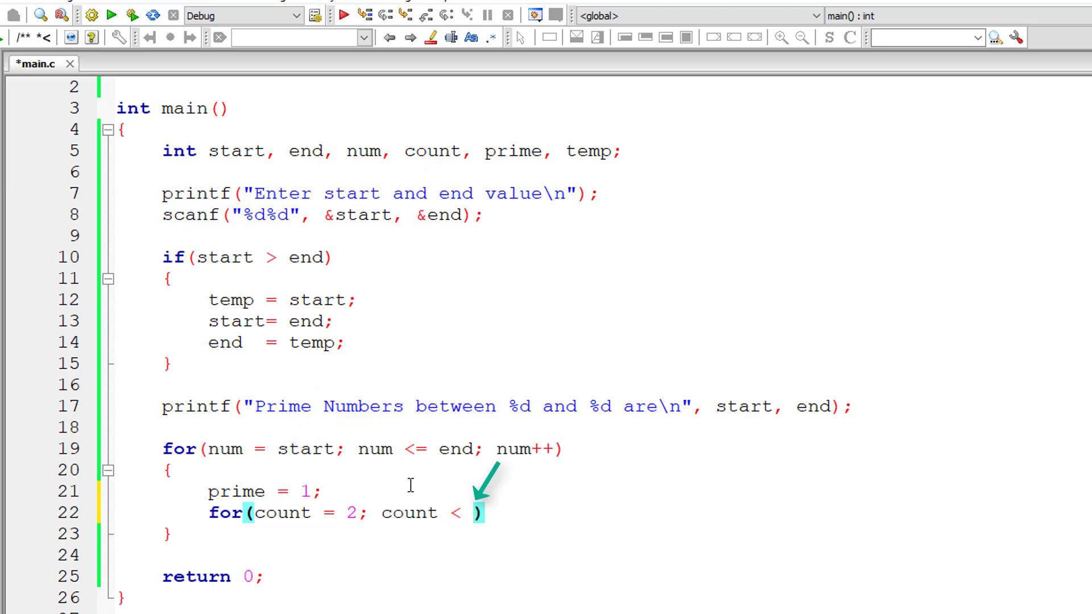
text(num;)
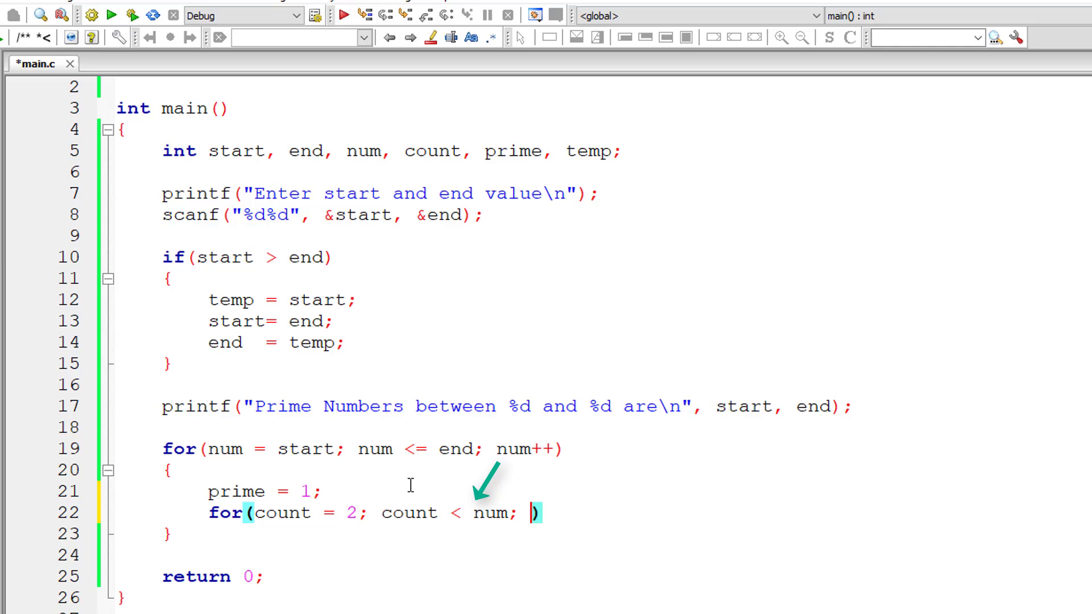
text(count+)
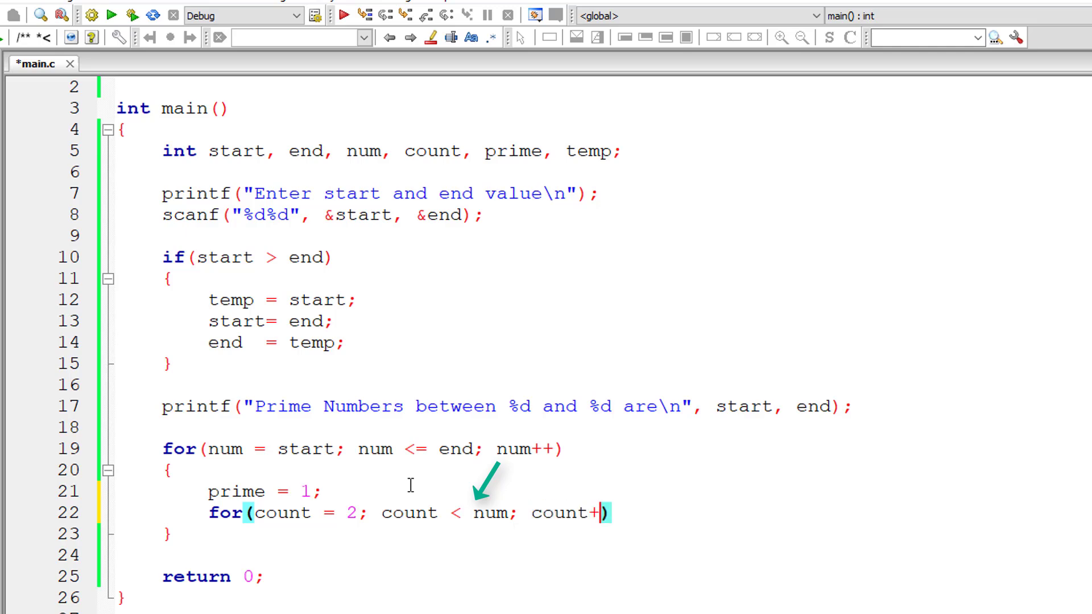
text(+)
text({)
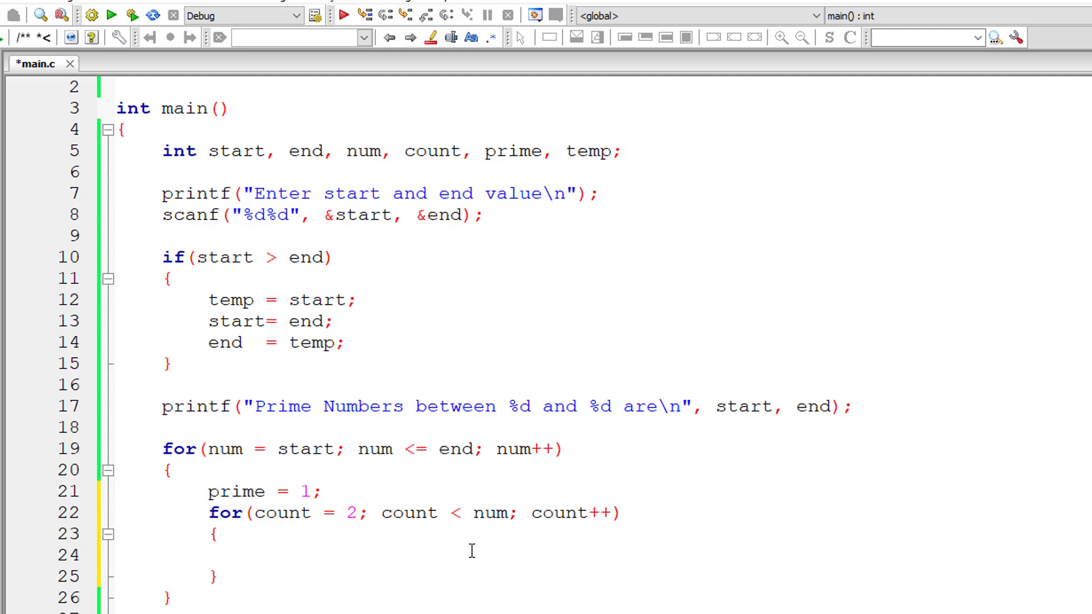
Step: Add if(num % count == 0) that sets prime = 0 and breaks the inner loop
text(if(num)
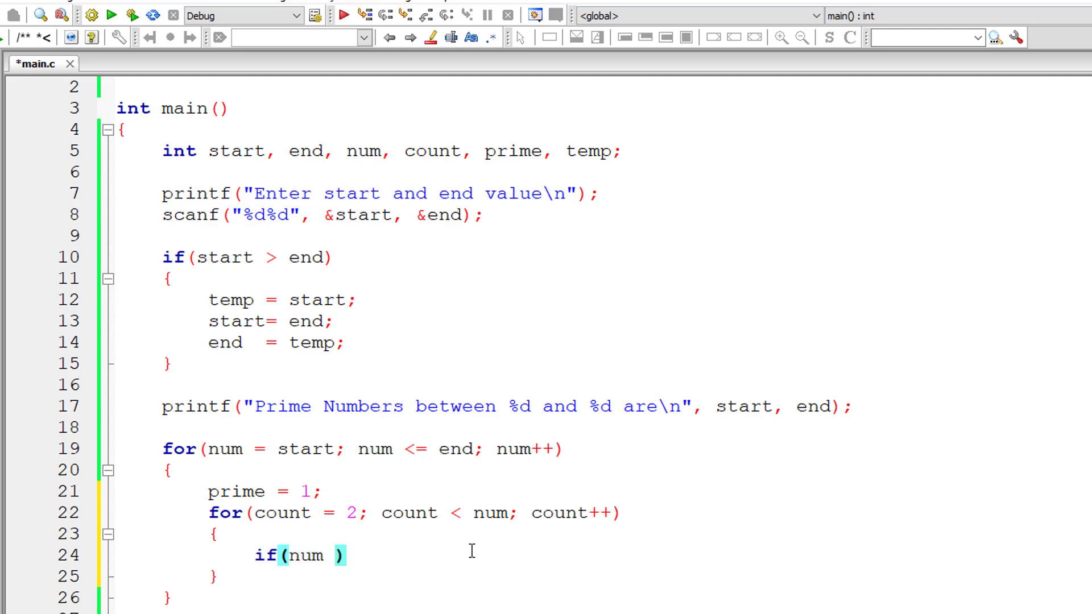
text(% count ==)
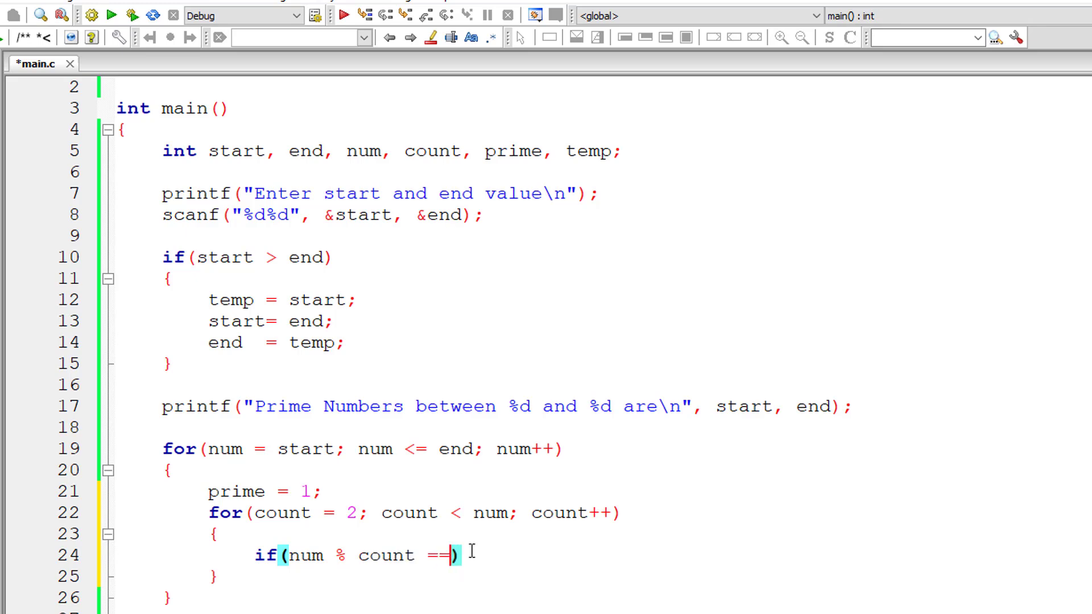
text(0)
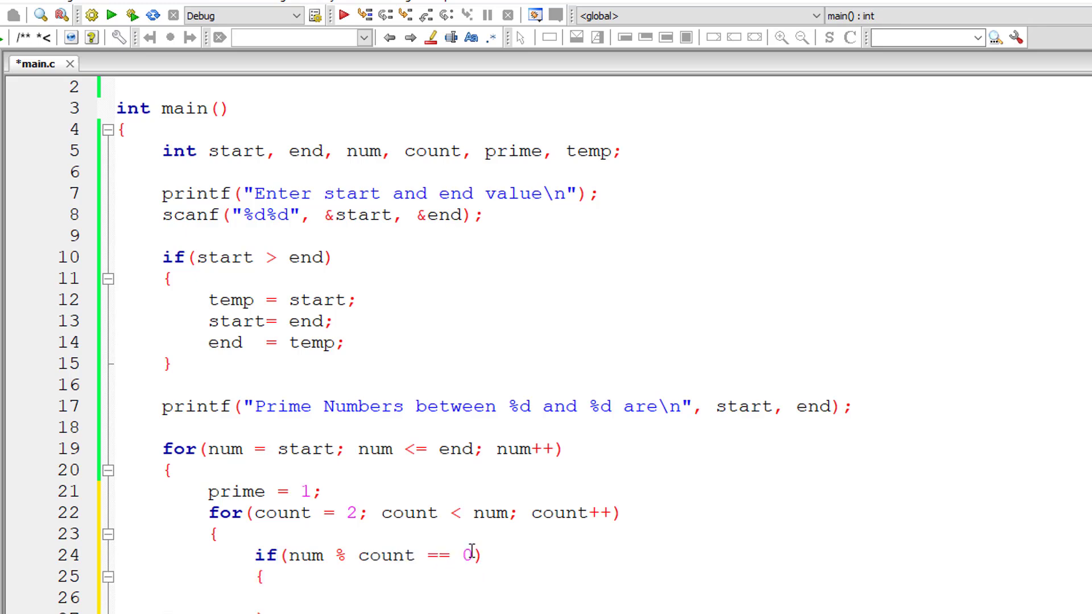
scroll(down, 3)
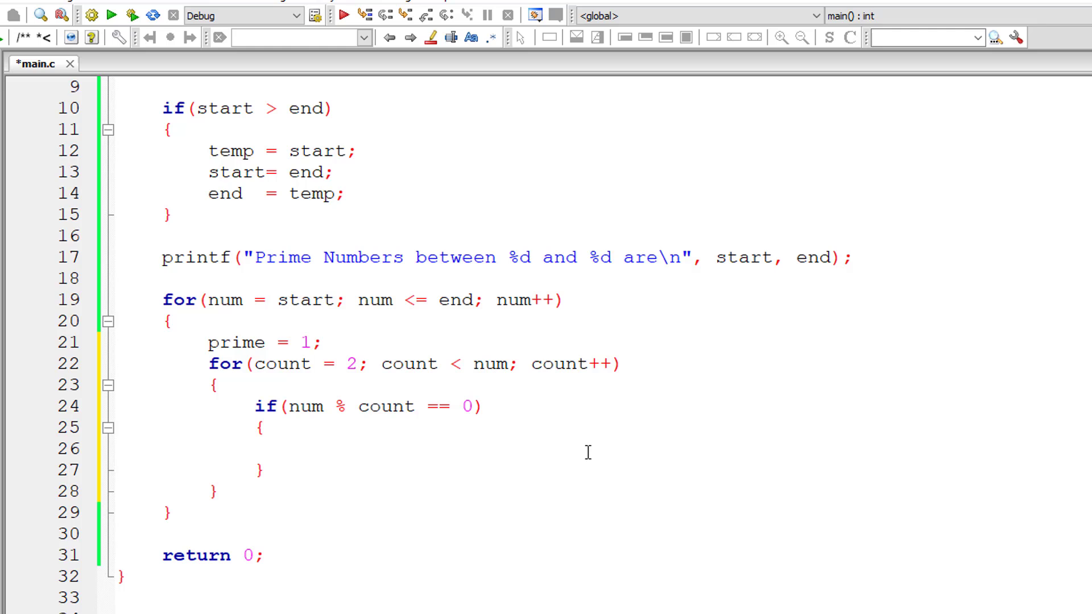
text(prime =)
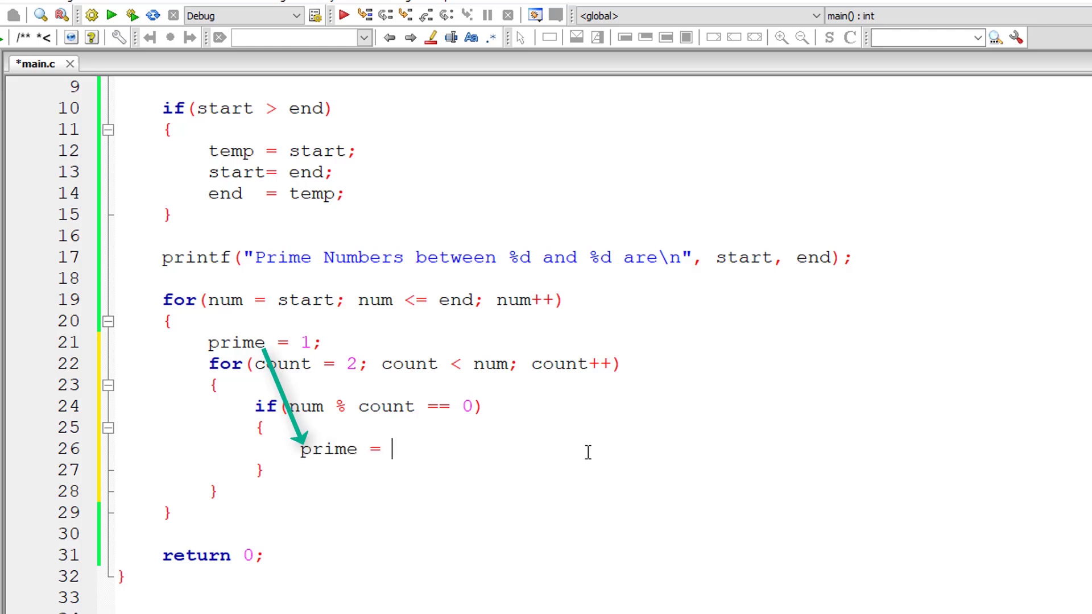
text(0;)
text(break;)
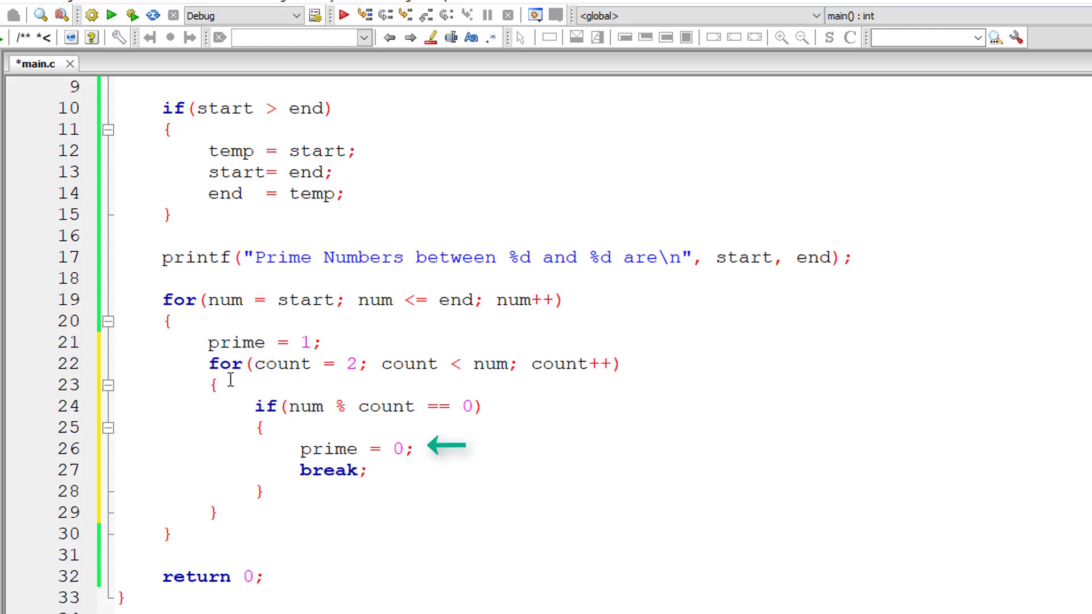
Step: Begin an if statement after the inner loop
click(212, 513)
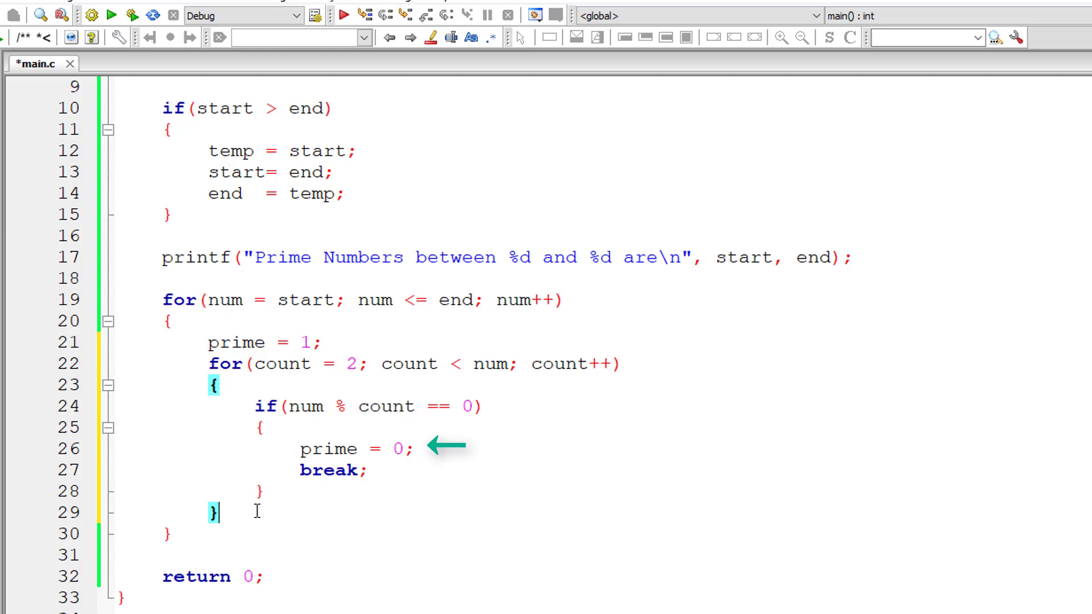
text(if)
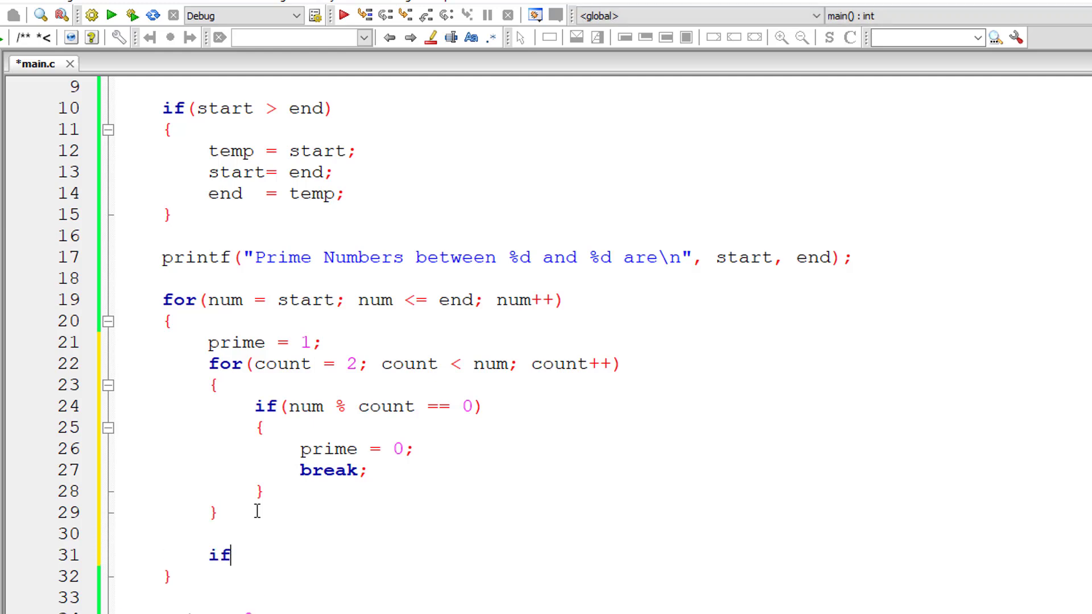
Step: Complete if(prime) printf("%d\t", num); after the divisor loop
text((prime))
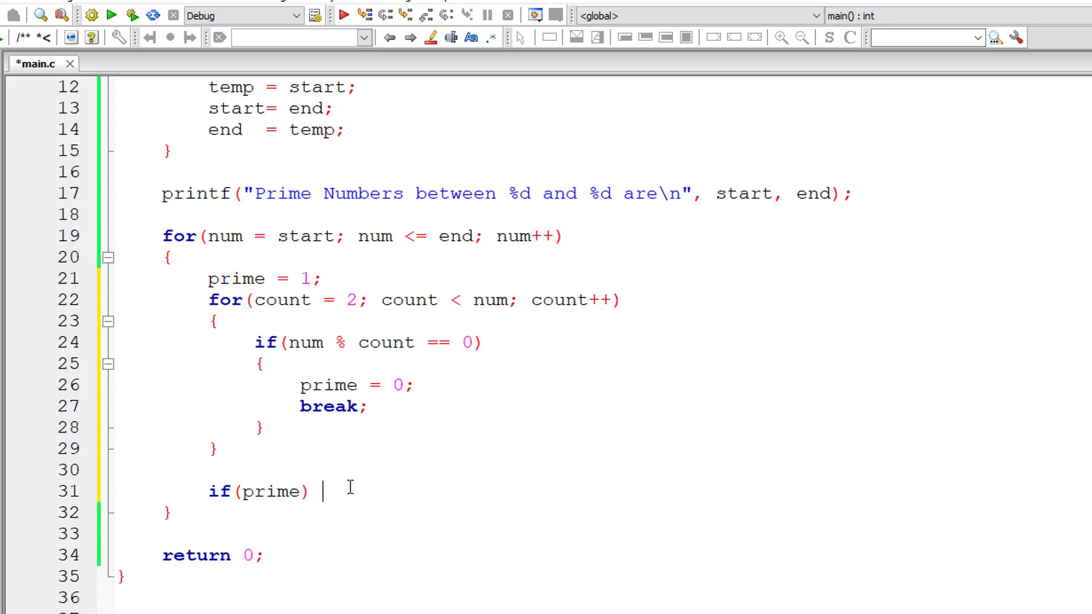
text(printf(""))
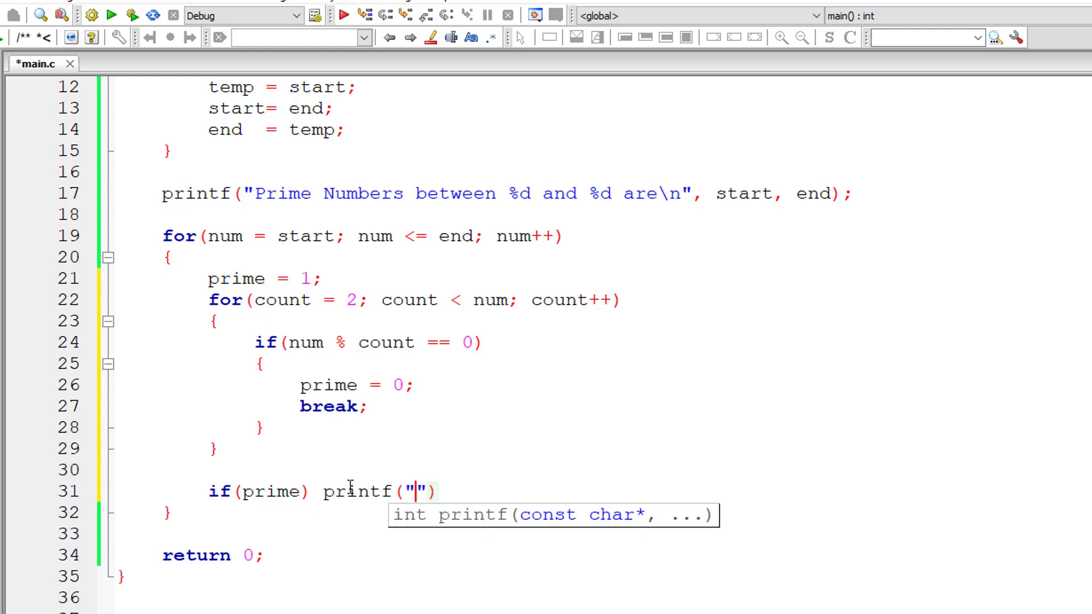
text(%d\t)
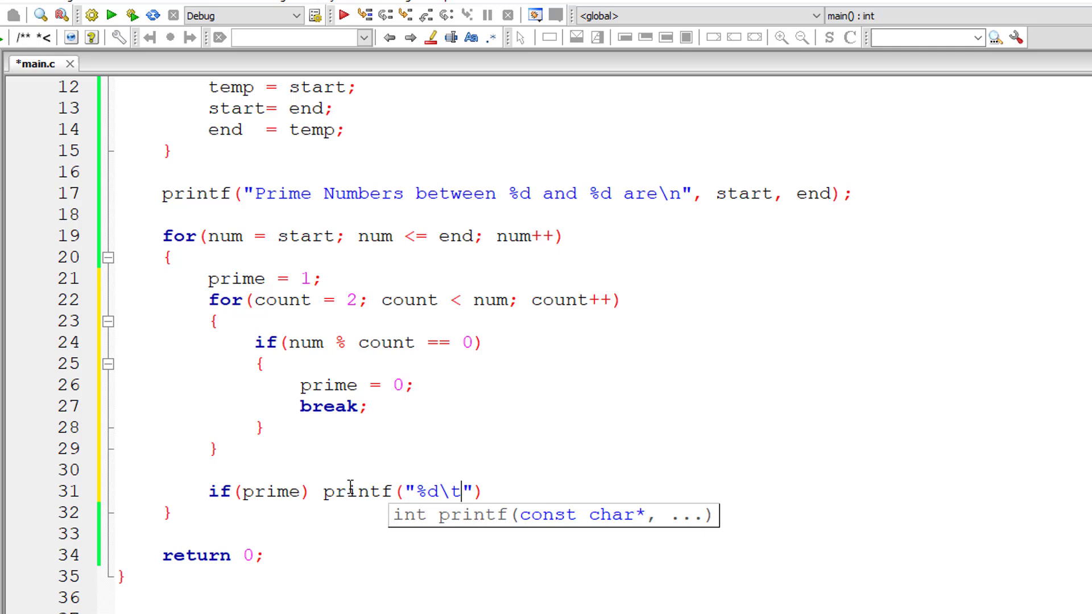
text(, n)
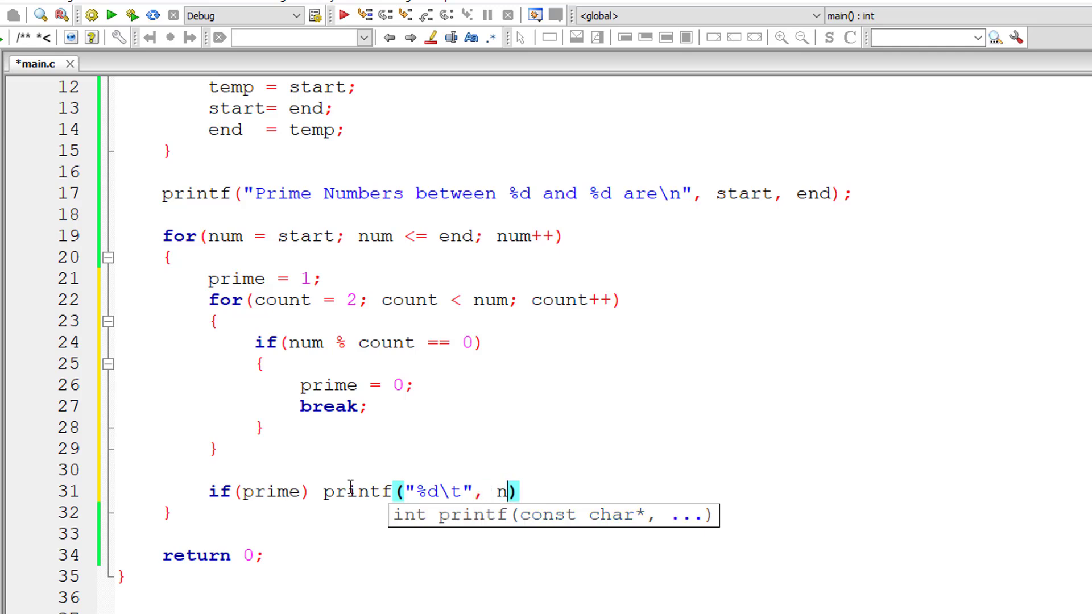
text(um);)
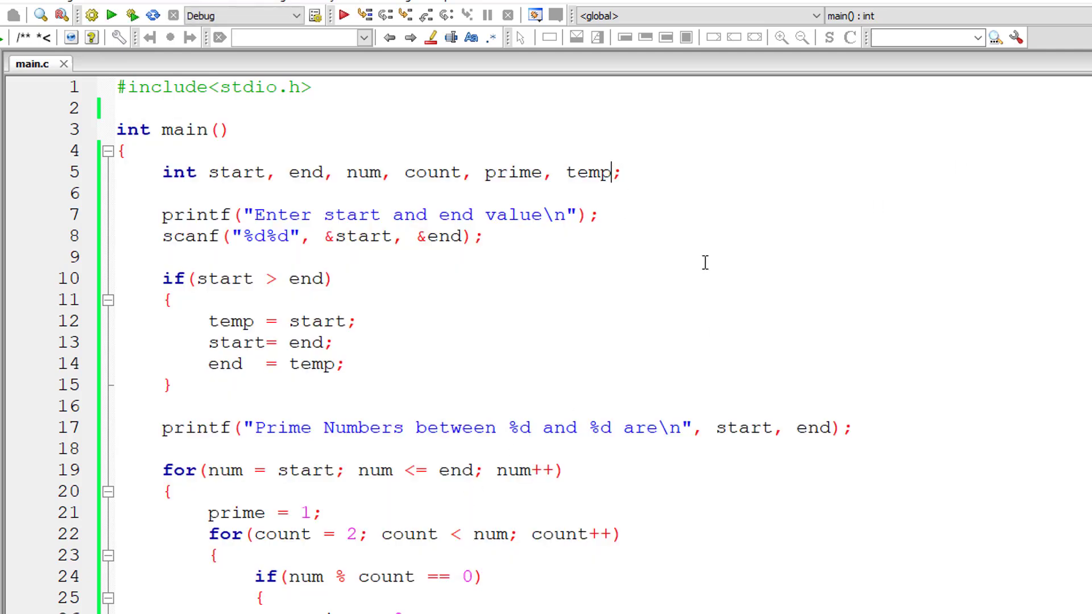
Step: Declare inum, set inum = num / 2, loop while count <= inum, run for 10 to 20 and close the console
text(, inum)
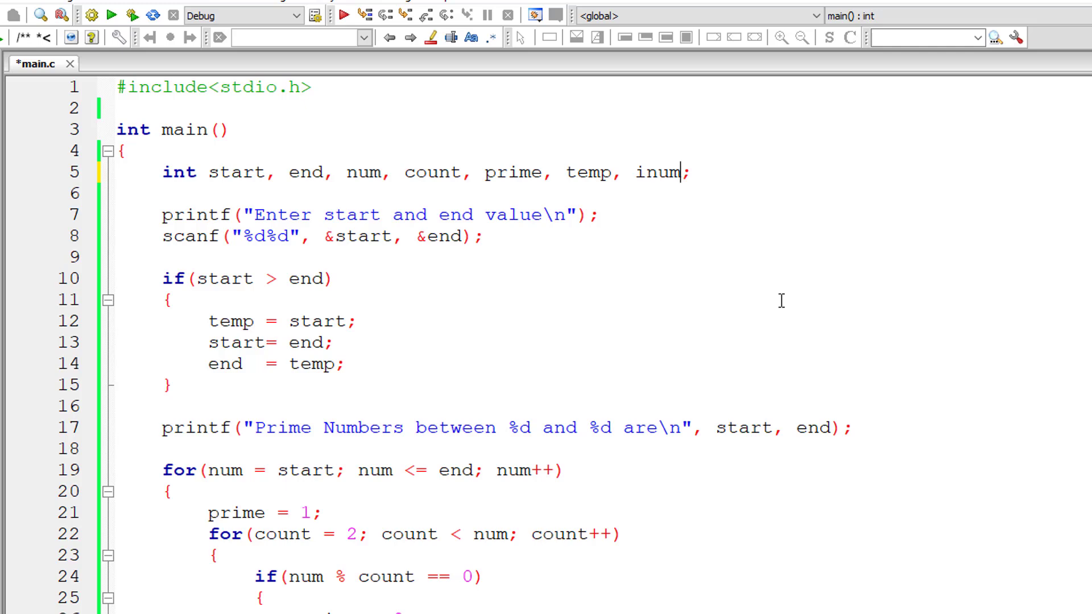
scroll(down, 3)
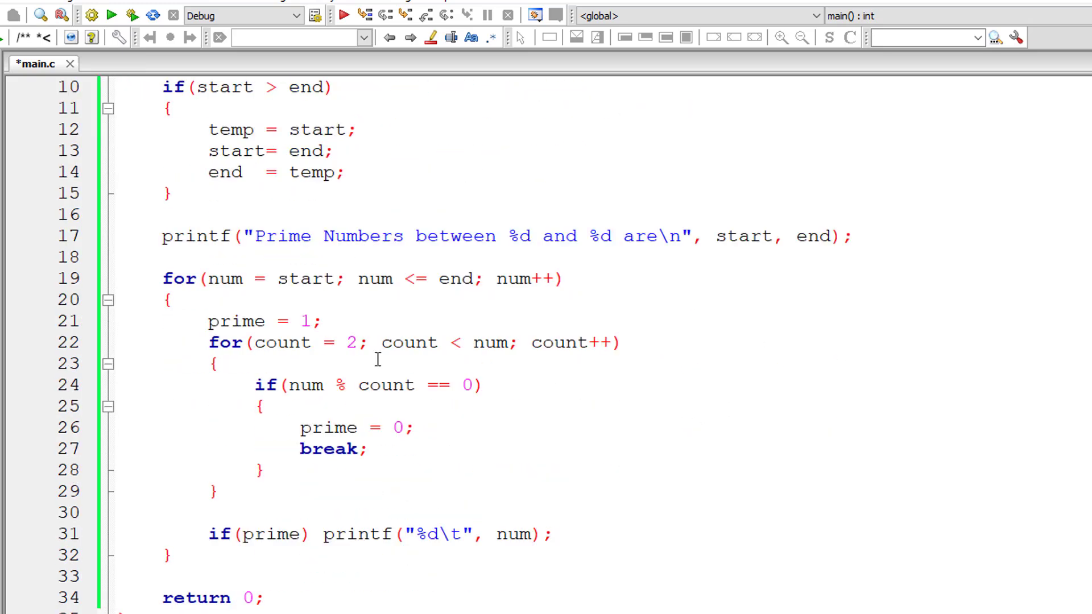
text(inum  =)
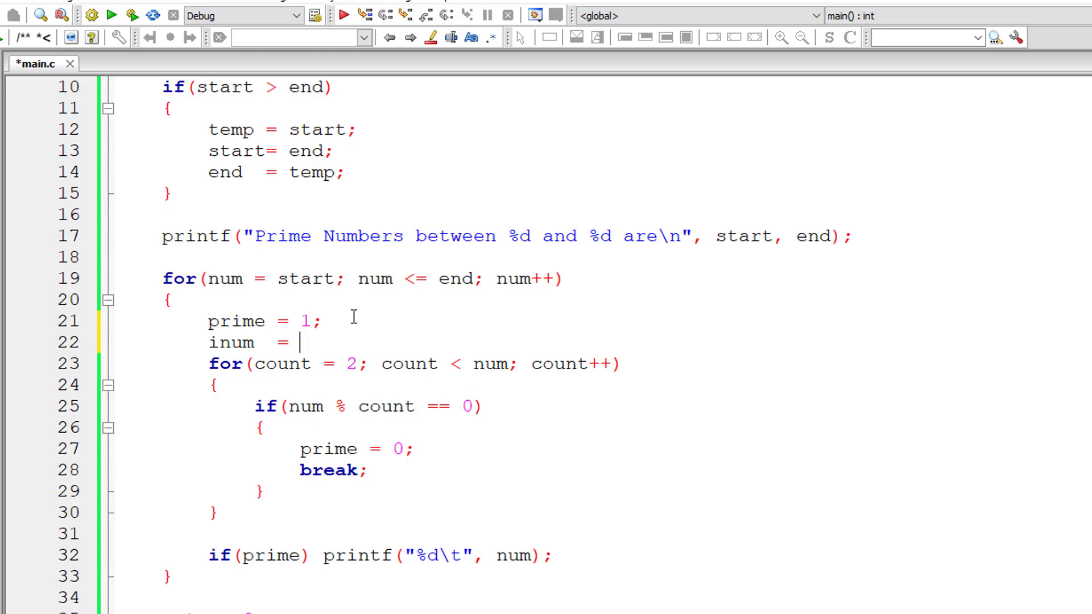
text(num /)
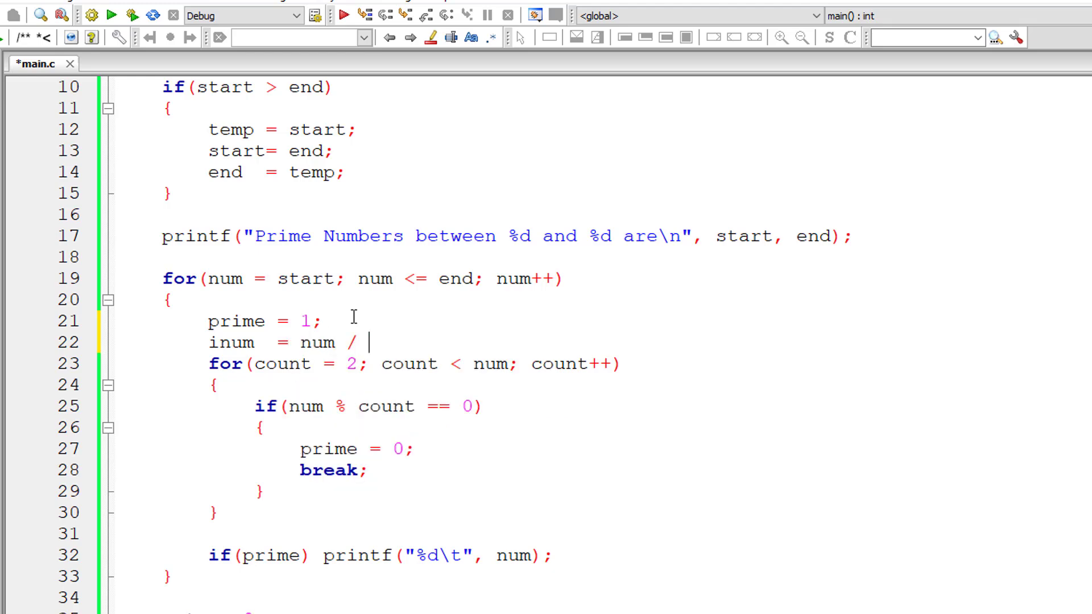
text(2;)
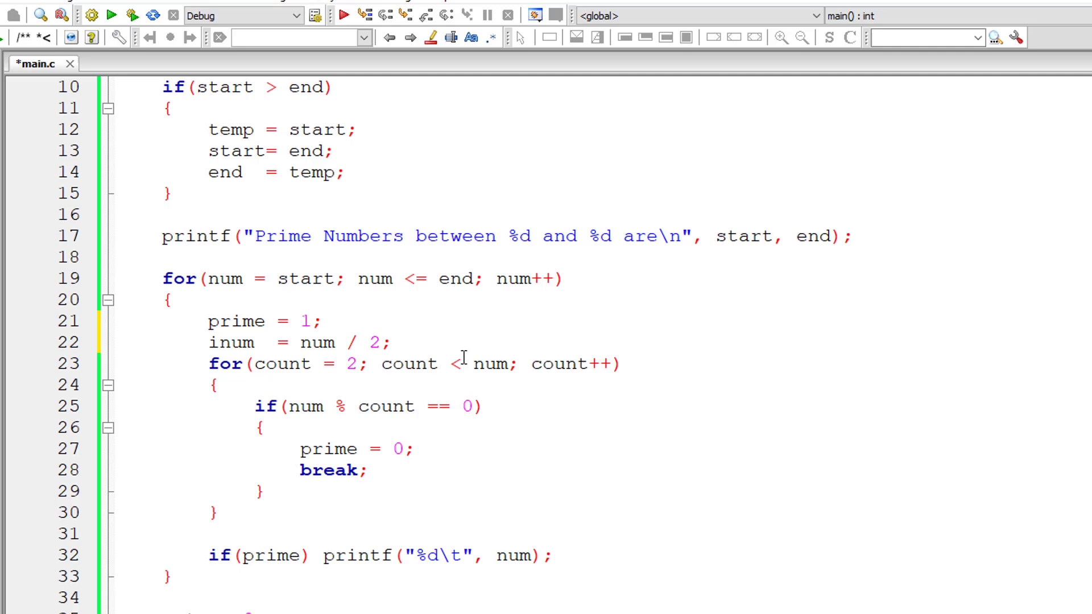
text(=)
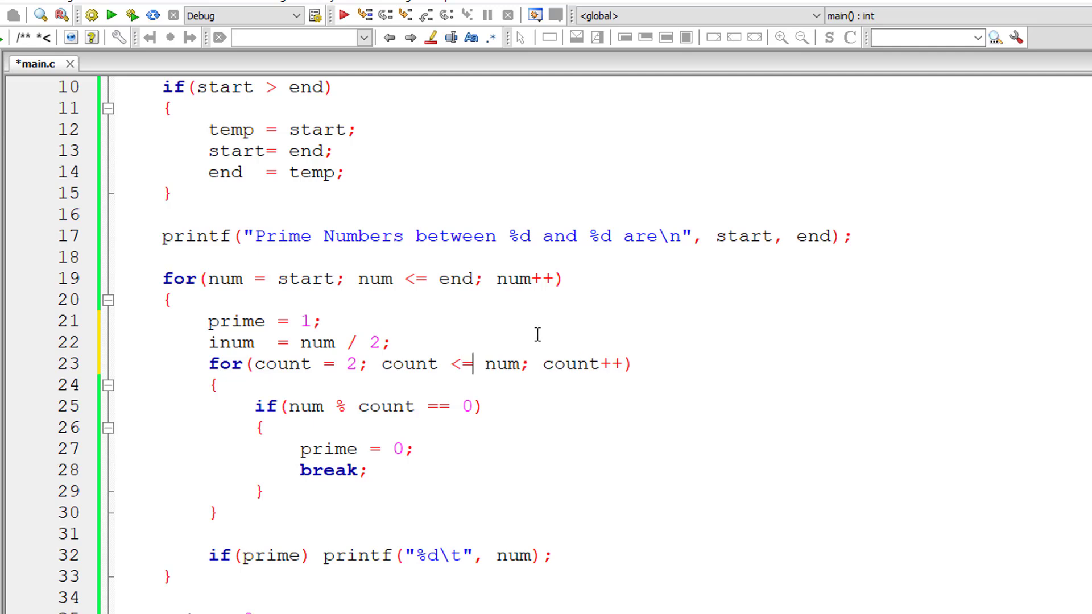
text(i)
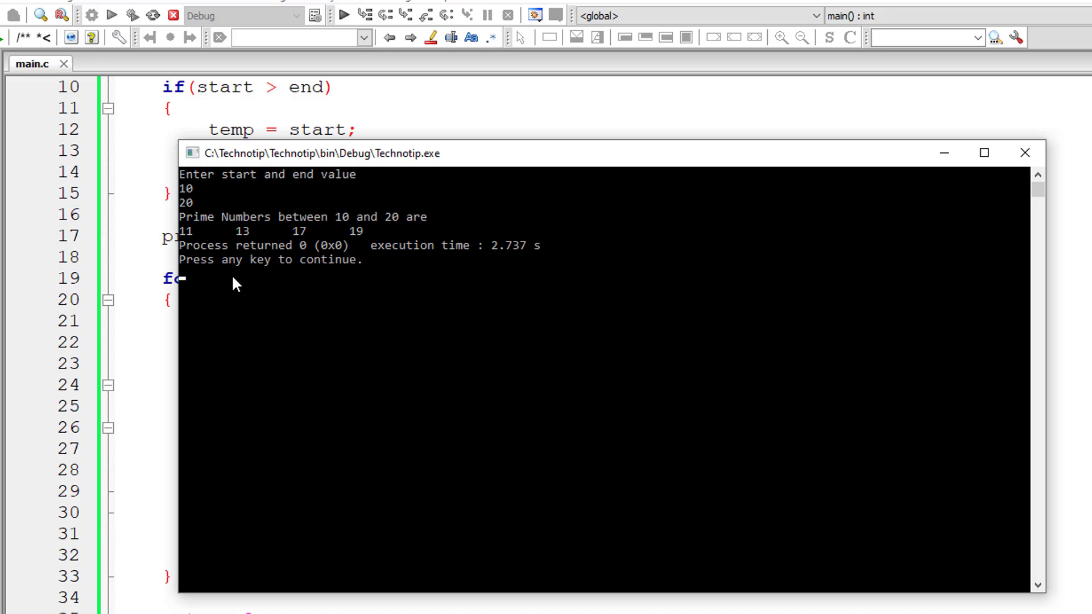
mouse_move(1024, 153)
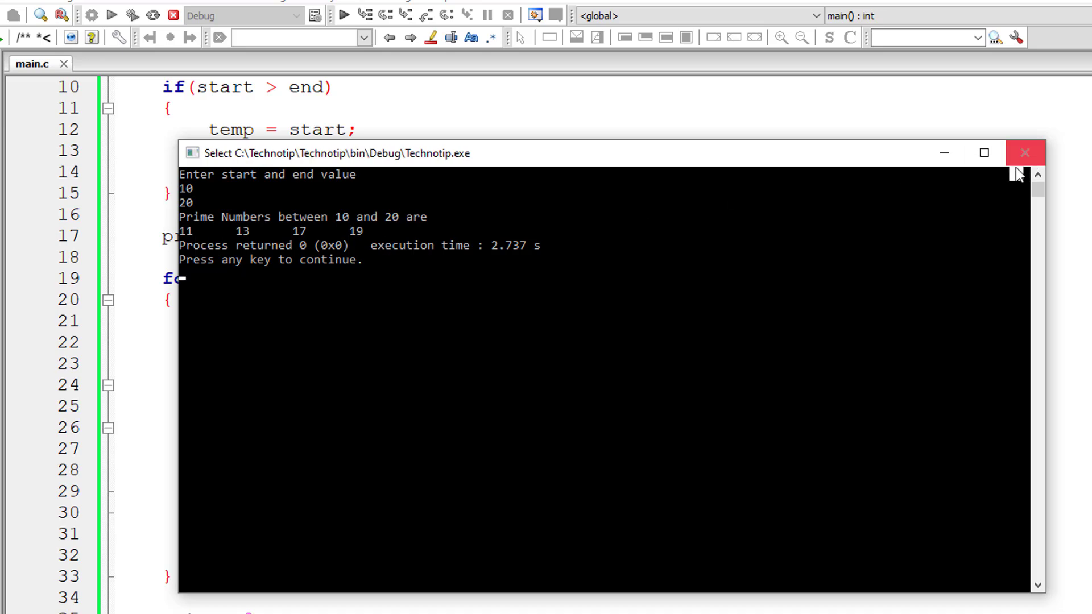
click(1023, 152)
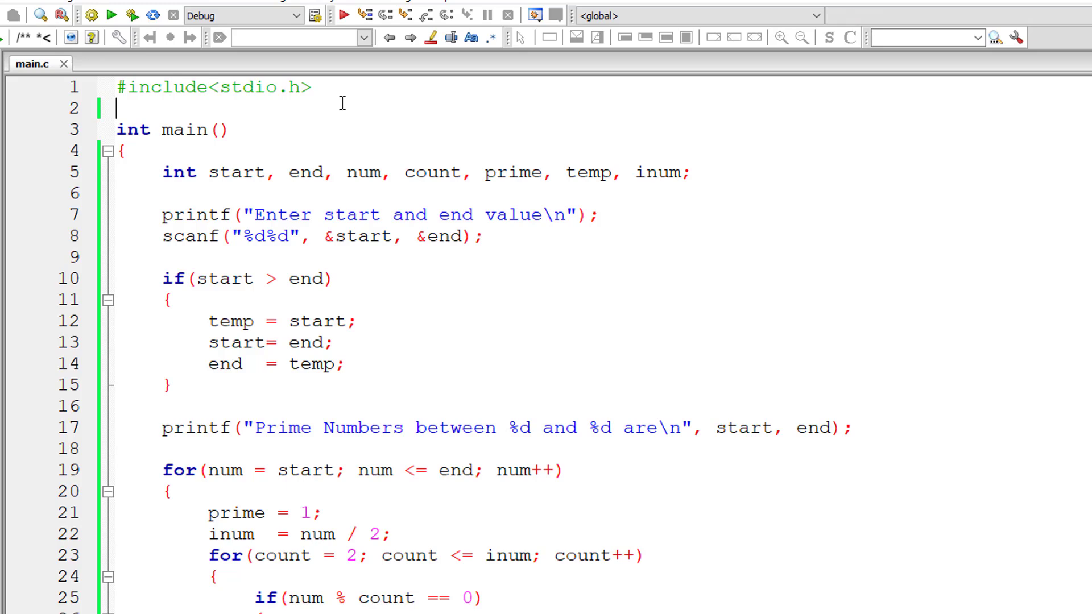
Step: Include math.h, set inum = sqrt(num), and build the program
text(#include)
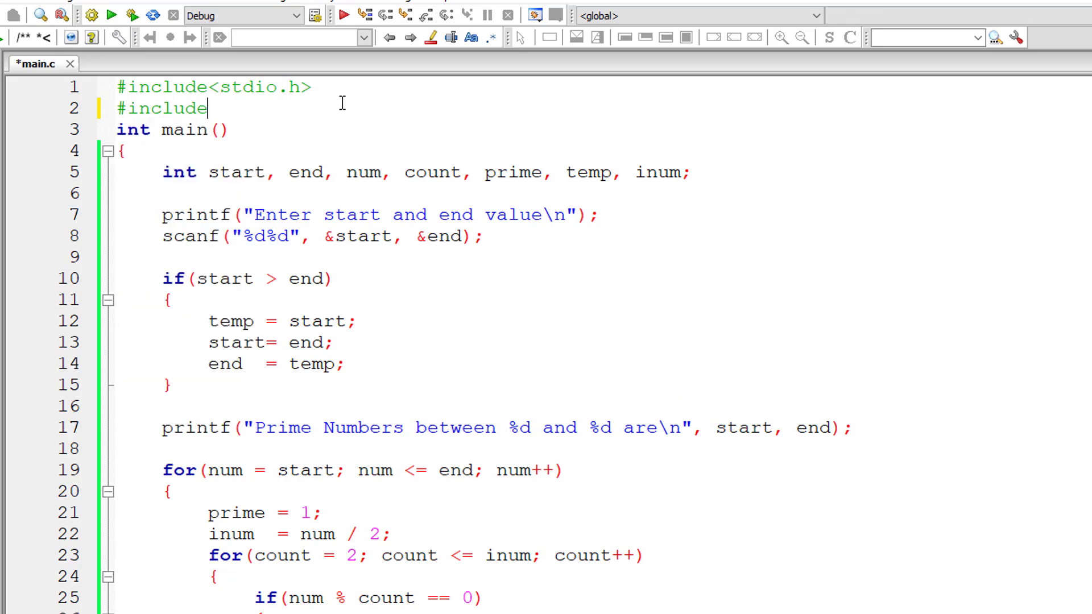
text(<math.h>)
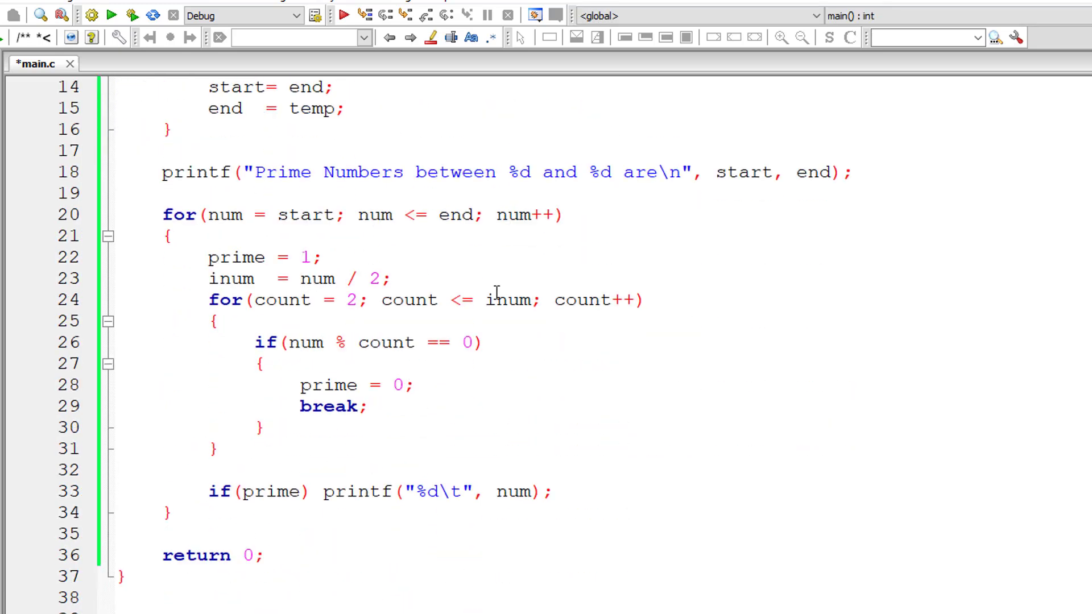
text(sqrt()
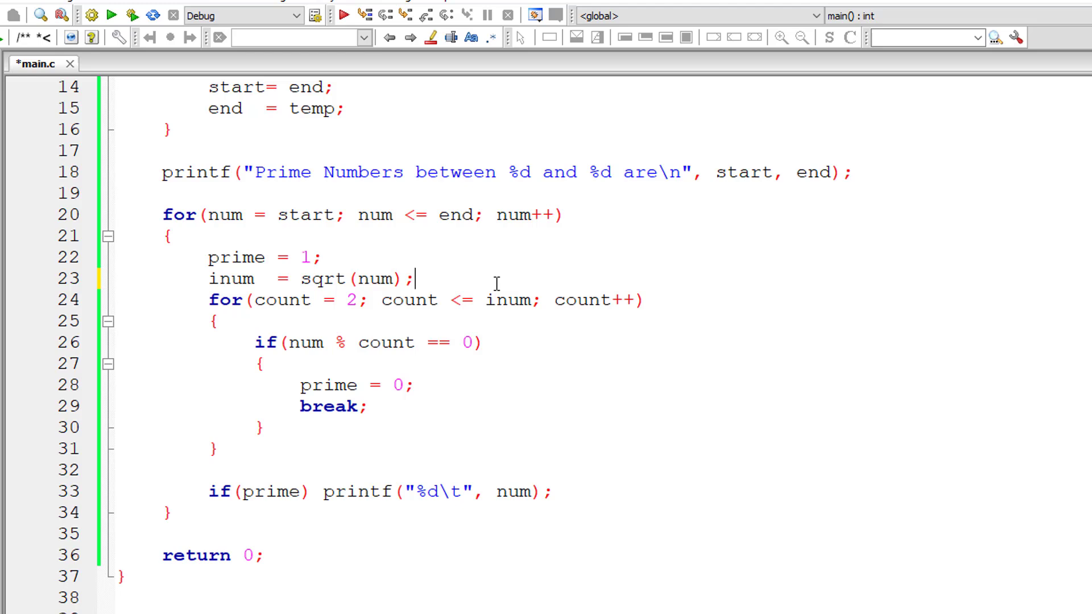
click(111, 15)
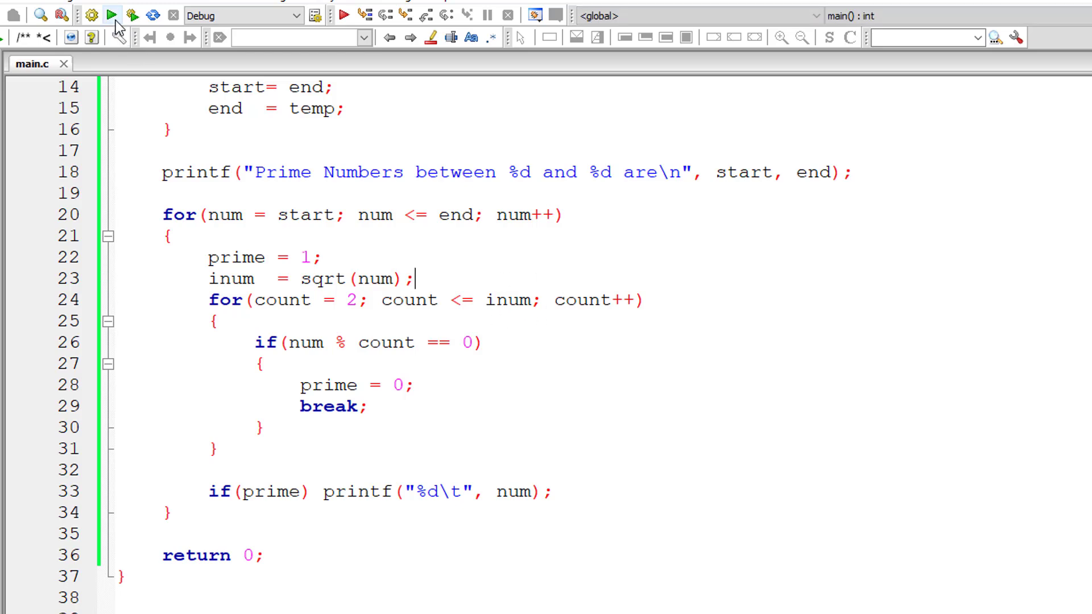
Step: Run the sqrt version for 10 to 40, listing primes 11 through 37
click(111, 16)
text(10)
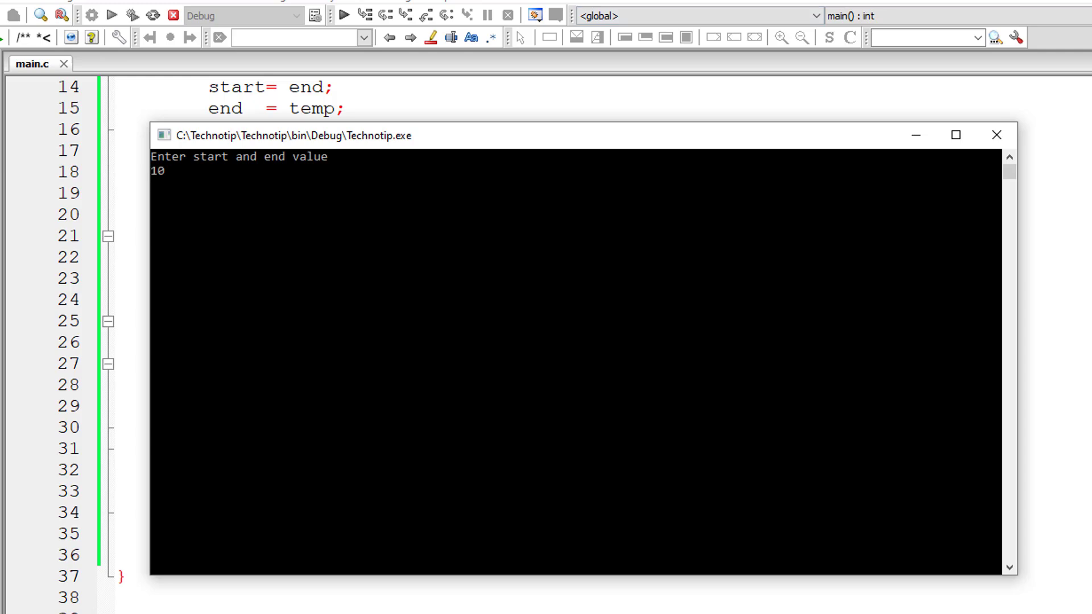
text(20)
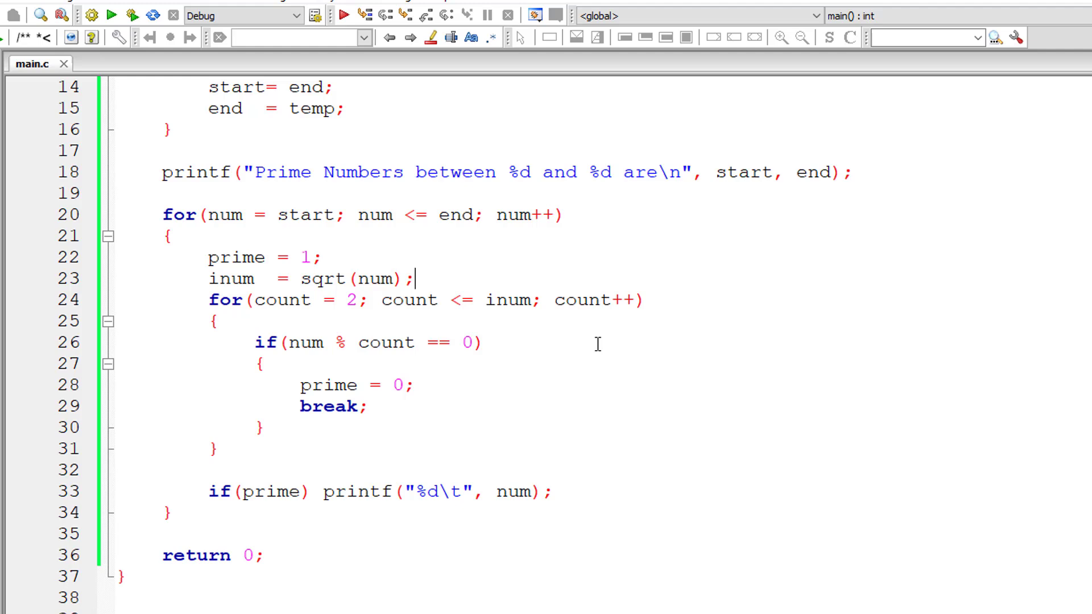
mouse_move(518, 360)
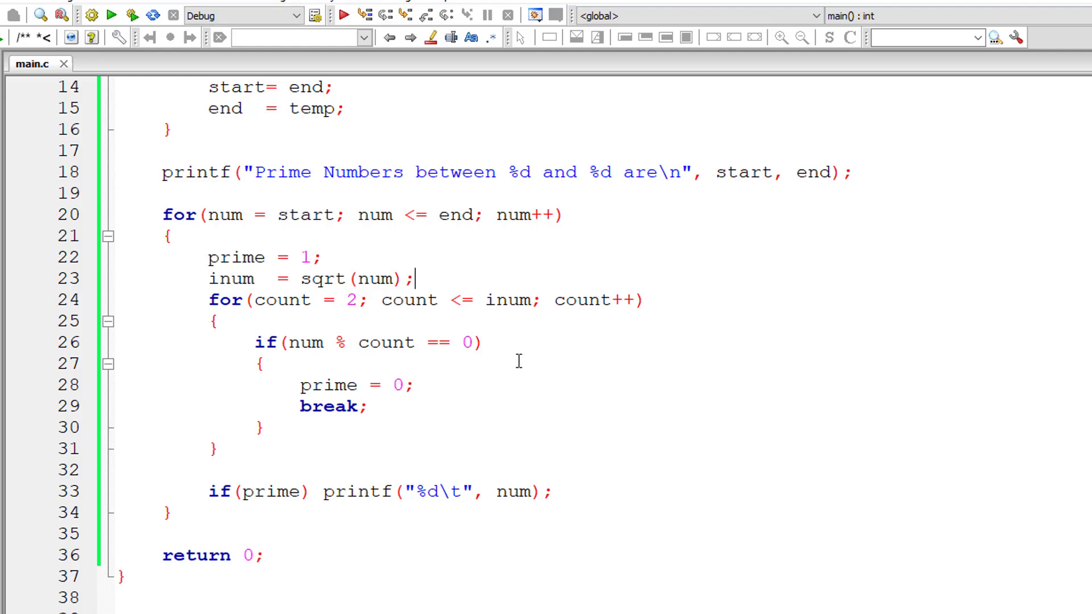
mouse_move(260, 205)
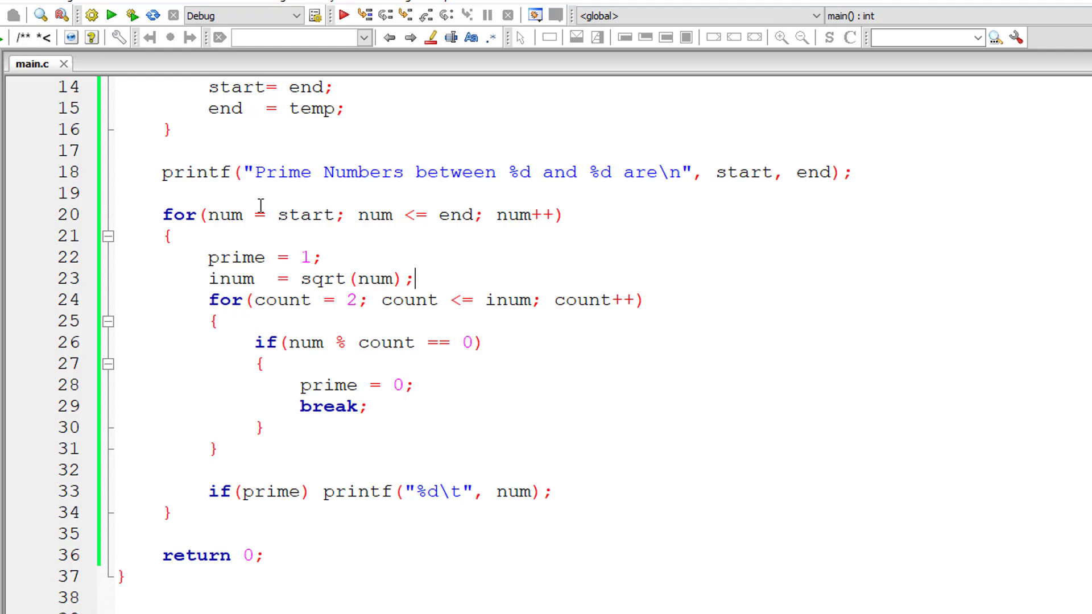
click(342, 15)
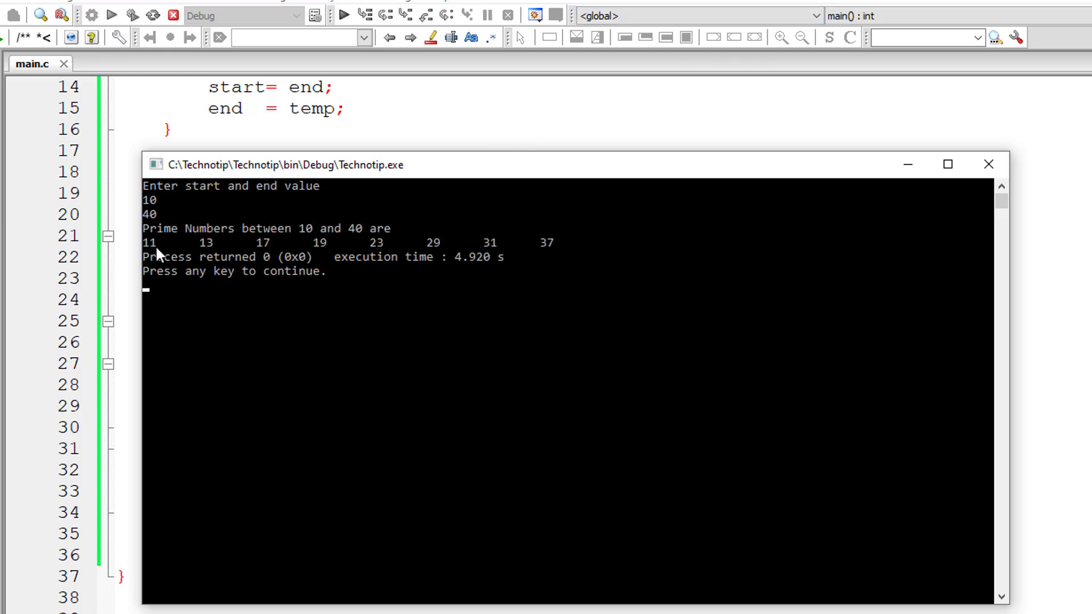
mouse_move(952, 160)
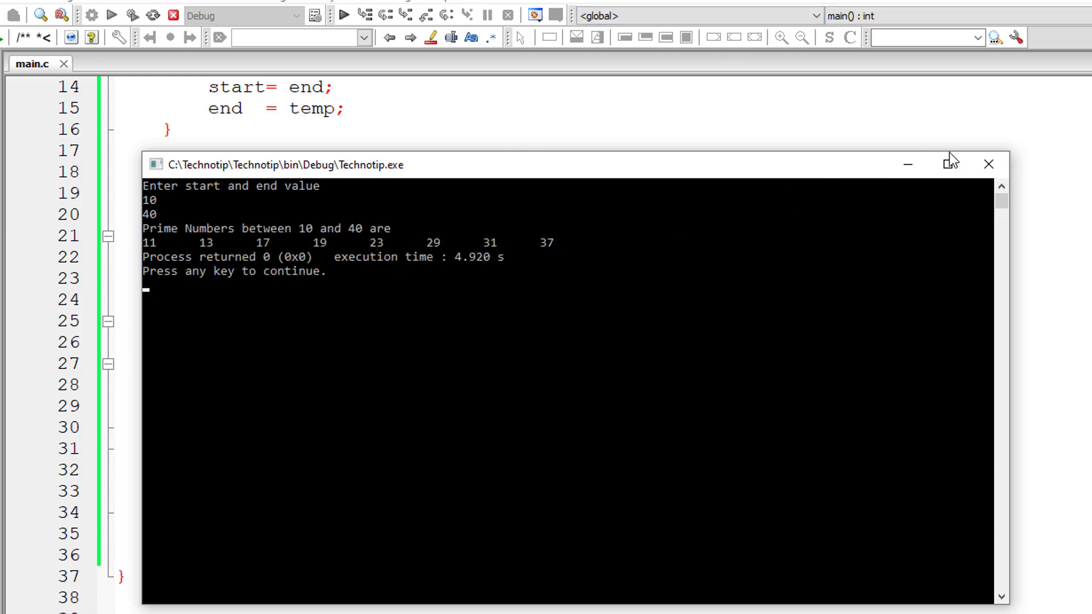